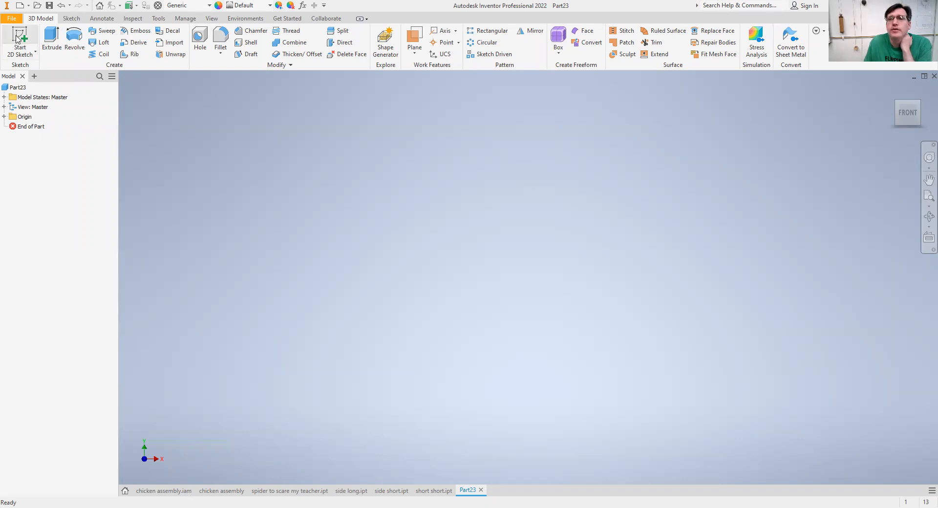
- Start a new 2D sketch with the two-point rectangle tool ready to draw
{"action": "left_click", "coordinate": [20, 41]}
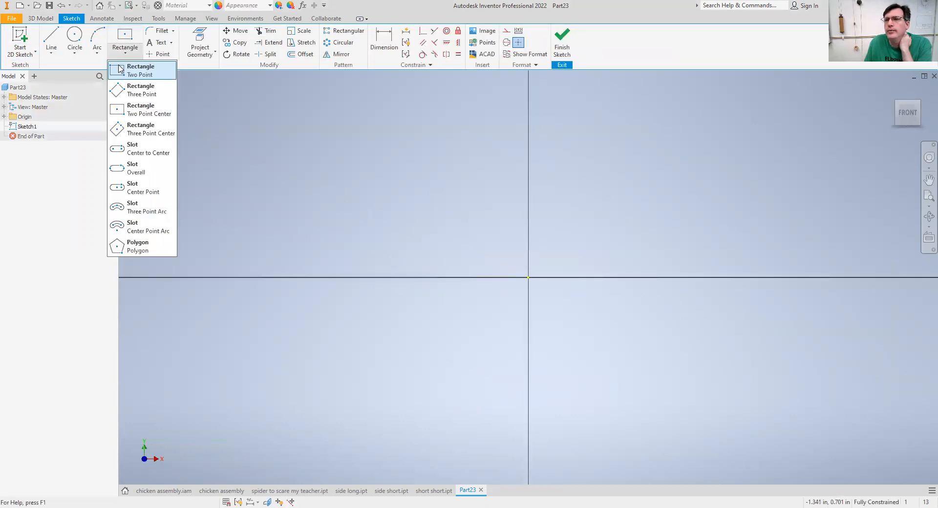
{"action": "left_click", "coordinate": [140, 70]}
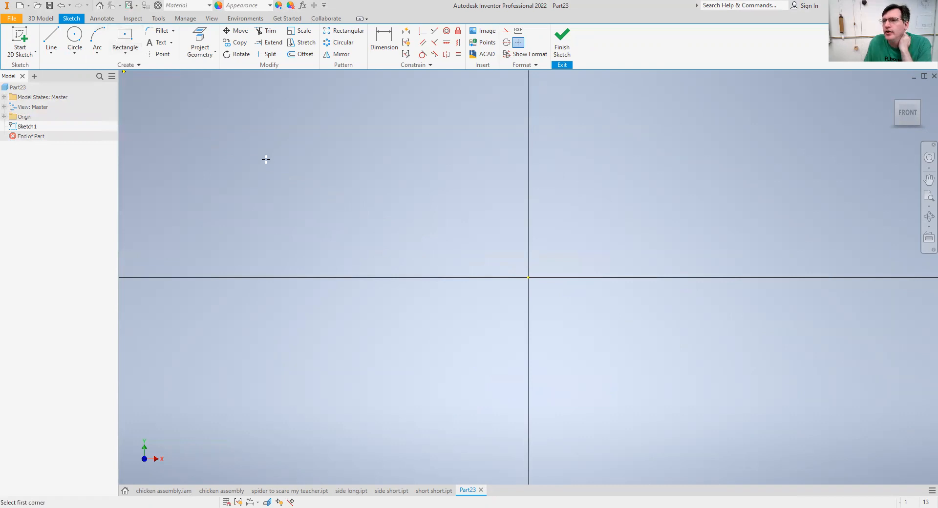
{"action": "mouse_move", "coordinate": [317, 181]}
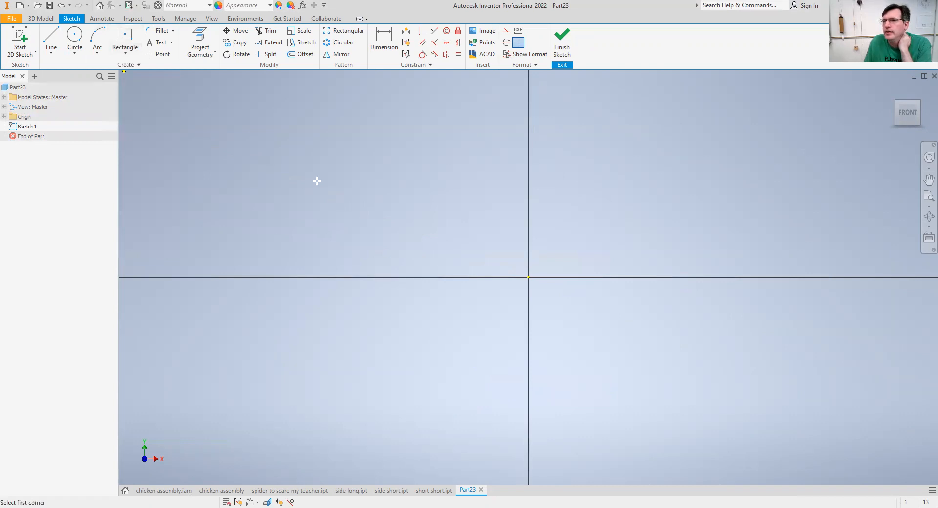
{"action": "mouse_move", "coordinate": [350, 200]}
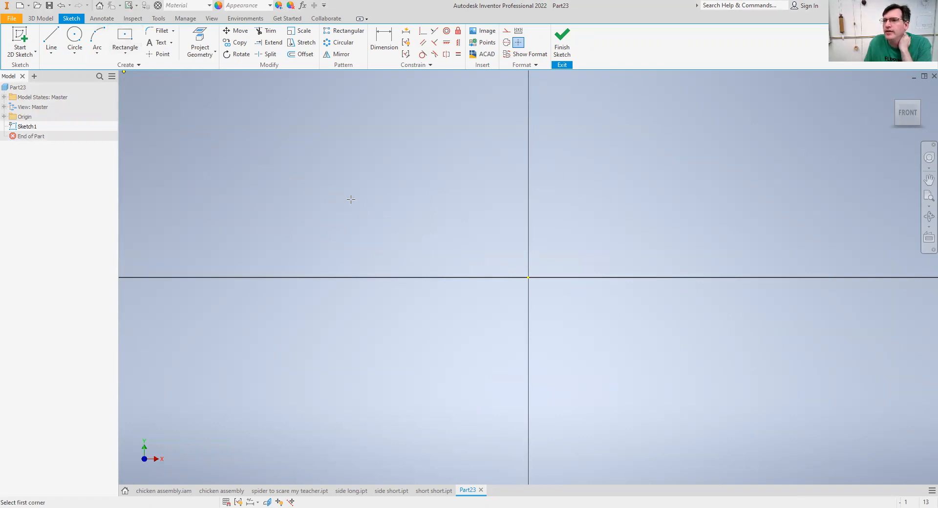
{"action": "mouse_move", "coordinate": [341, 144]}
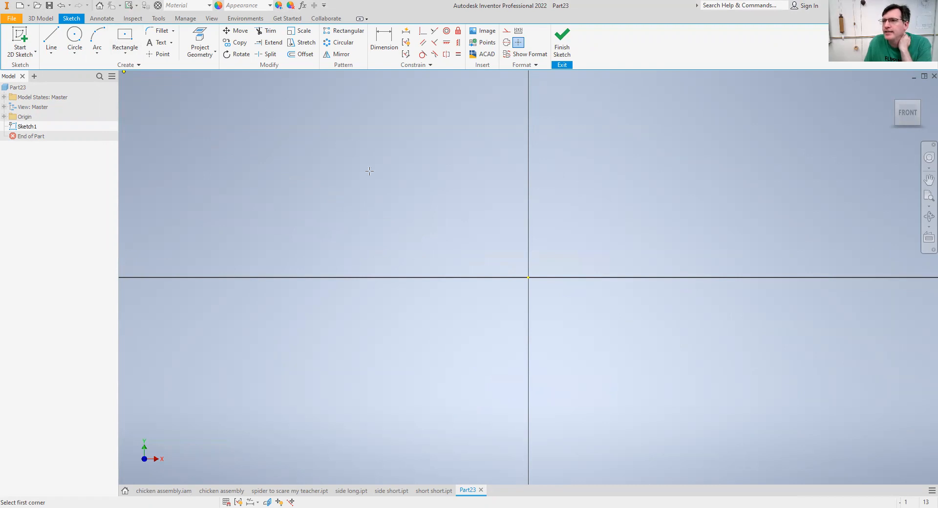
{"action": "mouse_move", "coordinate": [401, 185]}
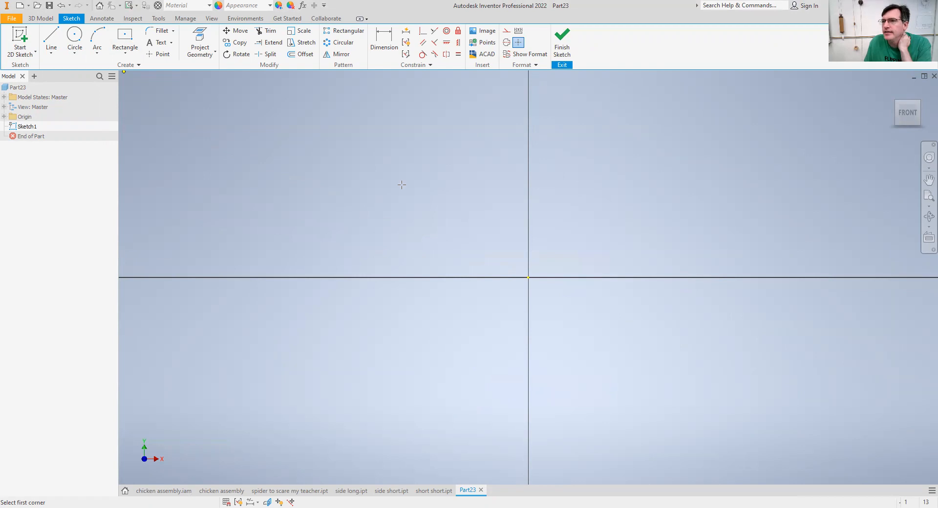
{"action": "mouse_move", "coordinate": [217, 164]}
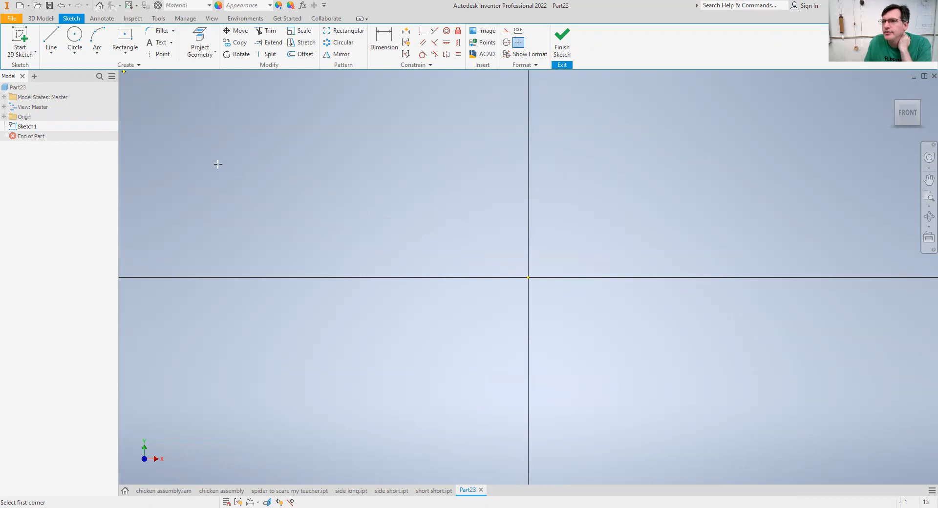
{"action": "mouse_move", "coordinate": [250, 199]}
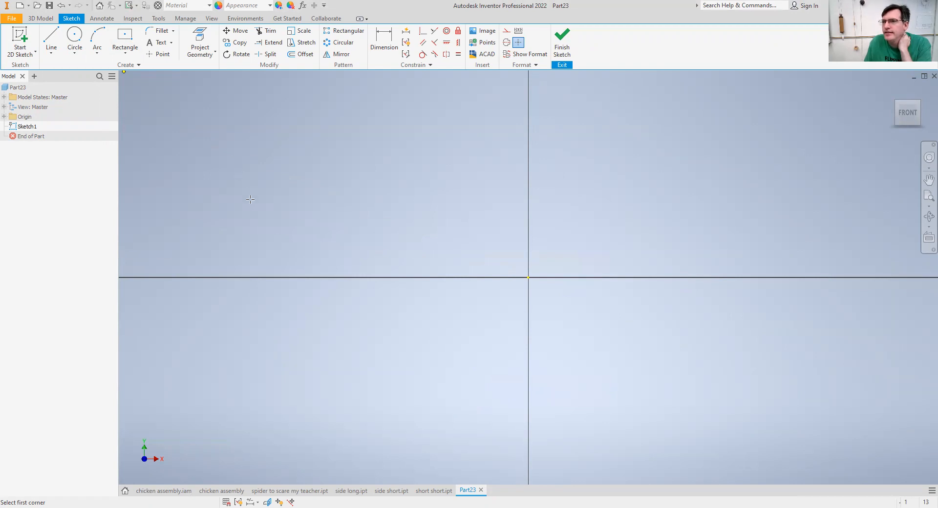
{"action": "mouse_move", "coordinate": [355, 245]}
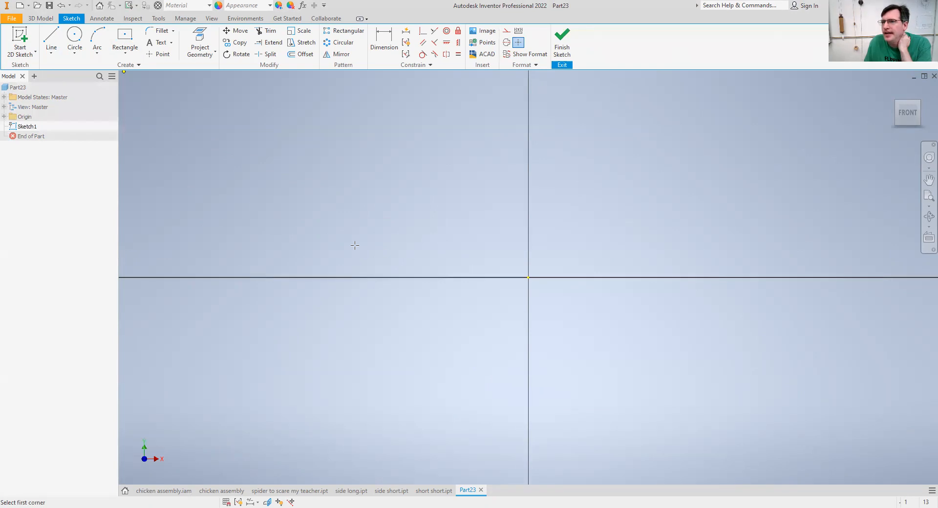
{"action": "mouse_move", "coordinate": [443, 249]}
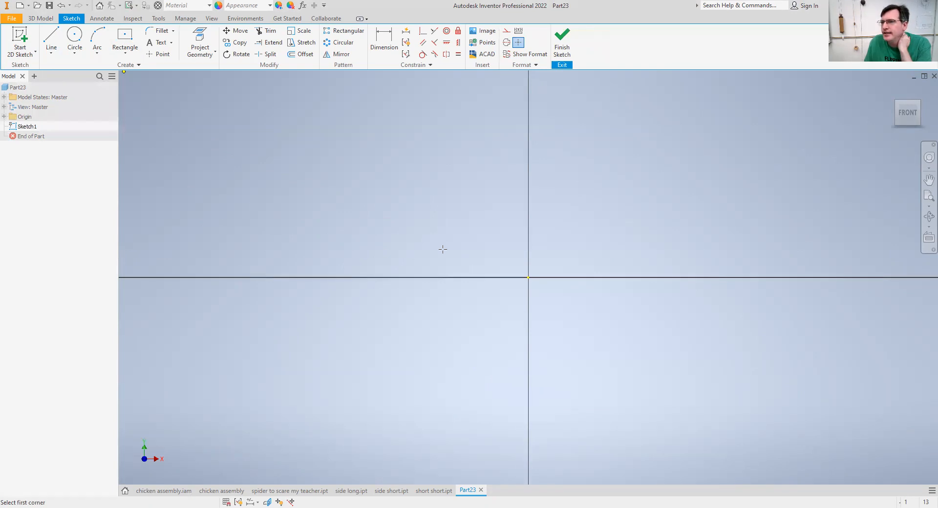
{"action": "mouse_move", "coordinate": [470, 239]}
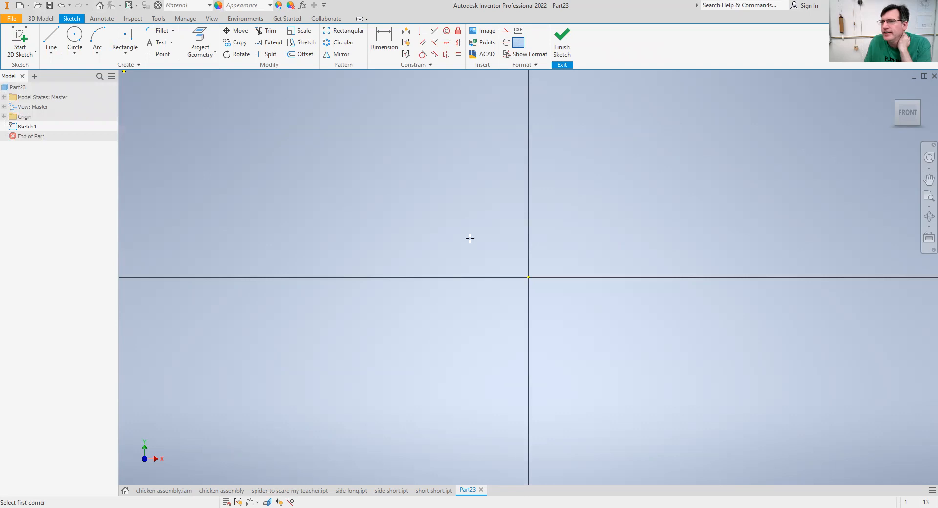
{"action": "mouse_move", "coordinate": [454, 237]}
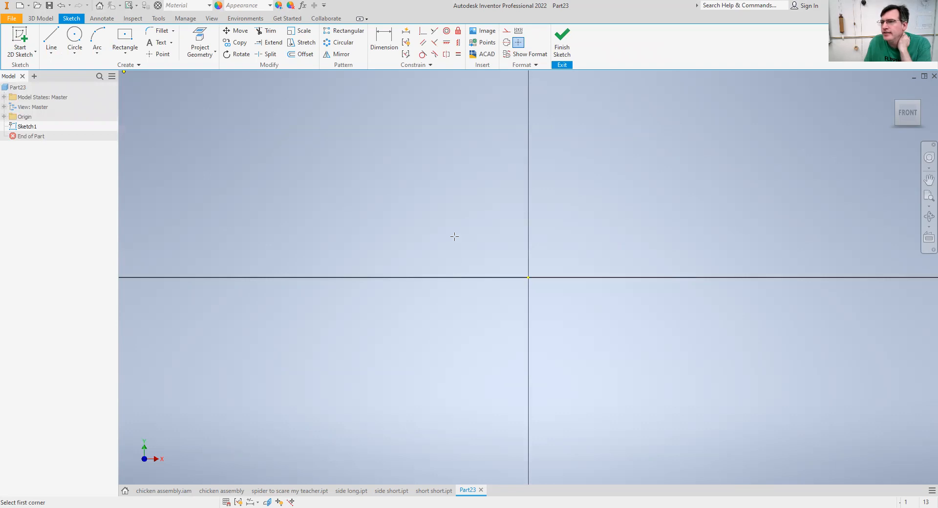
{"action": "mouse_move", "coordinate": [373, 235]}
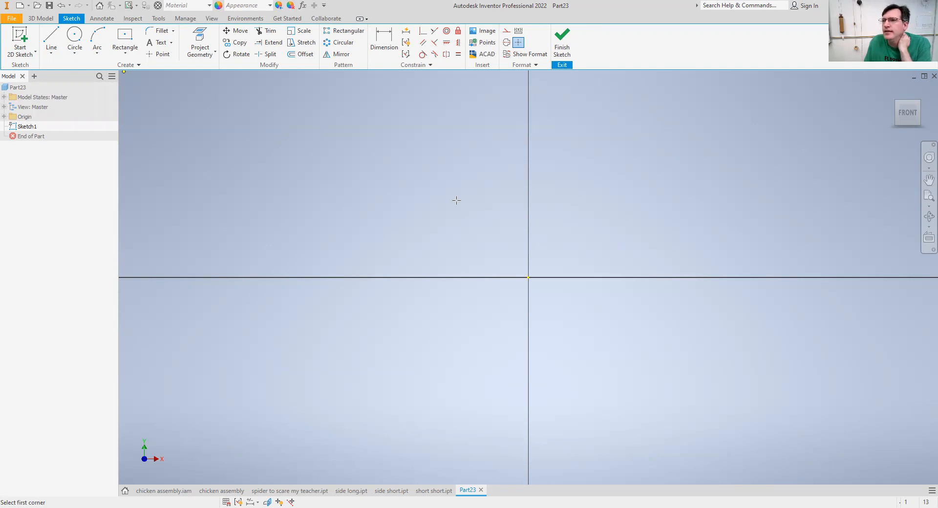
- Add small circles at the corners of the small square rectangles
{"action": "left_click", "coordinate": [380, 161]}
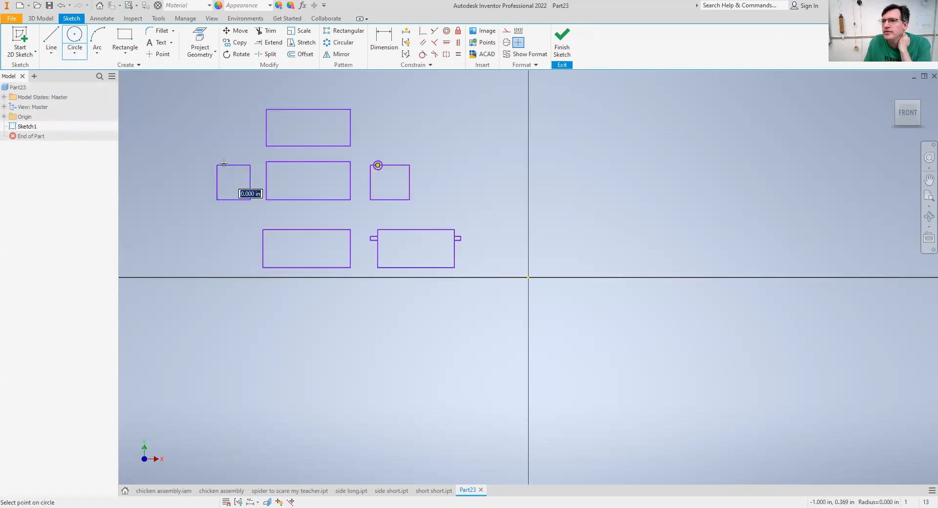
{"action": "mouse_move", "coordinate": [173, 129]}
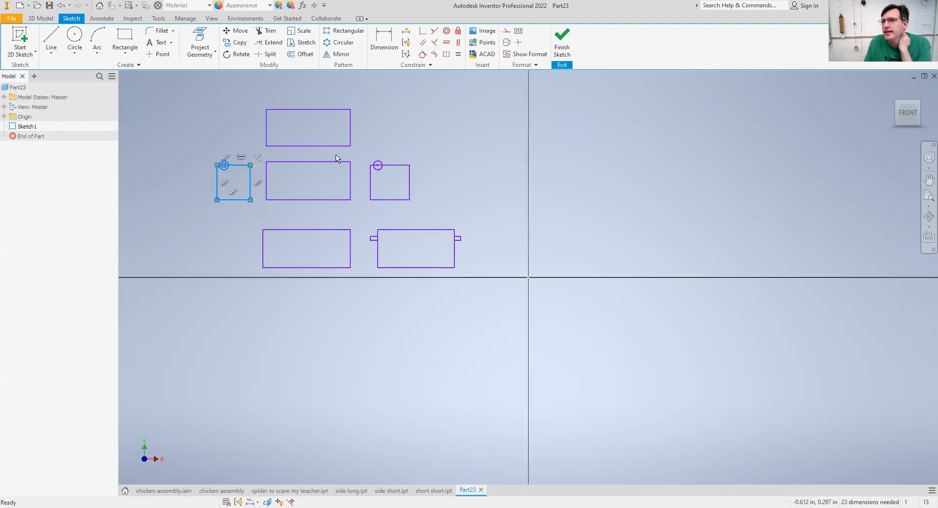
{"action": "mouse_move", "coordinate": [355, 150]}
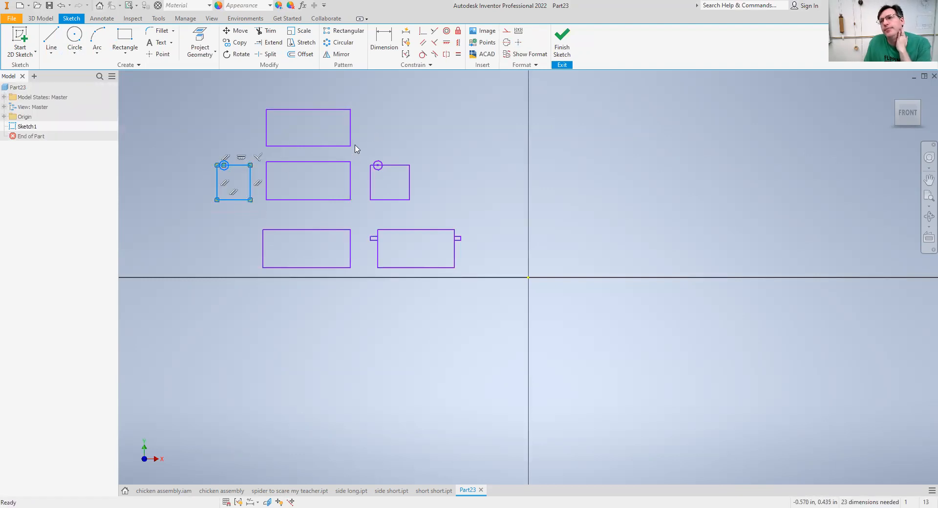
{"action": "left_click", "coordinate": [390, 180]}
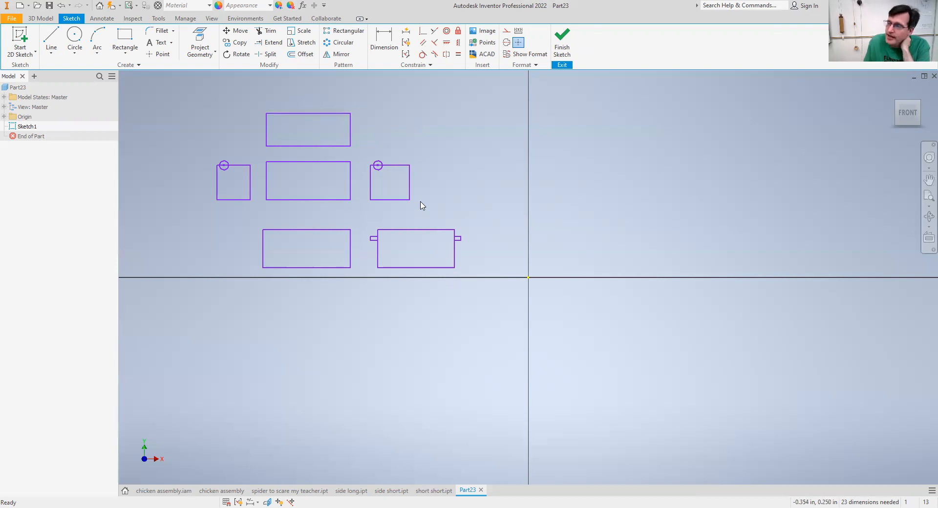
{"action": "mouse_move", "coordinate": [453, 198]}
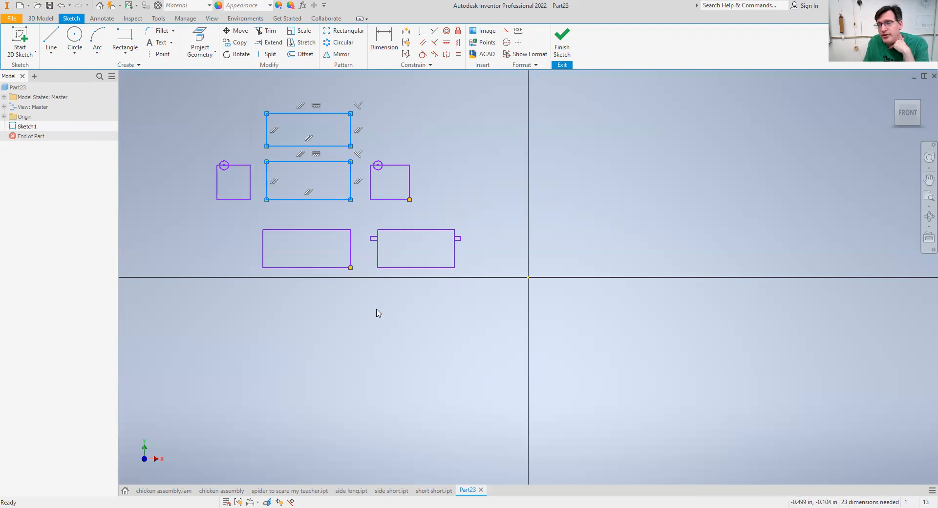
{"action": "mouse_move", "coordinate": [370, 286]}
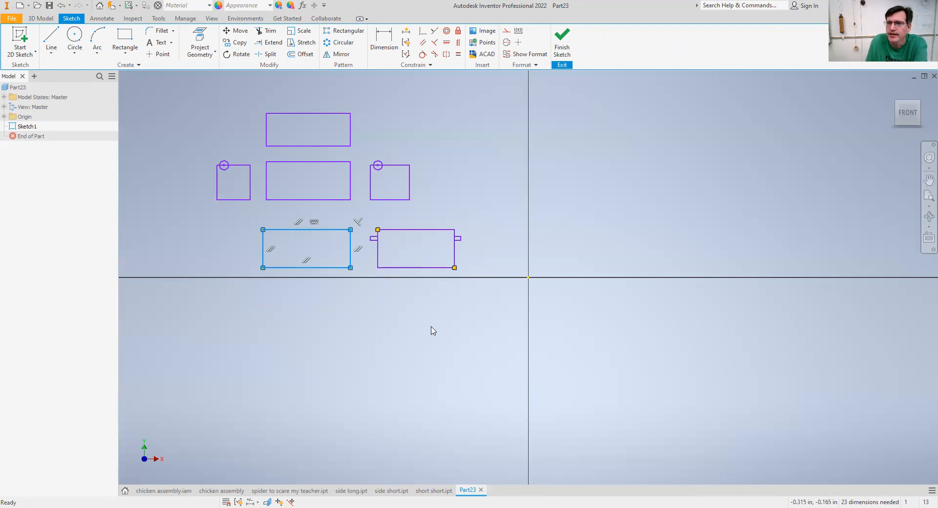
{"action": "mouse_move", "coordinate": [357, 299]}
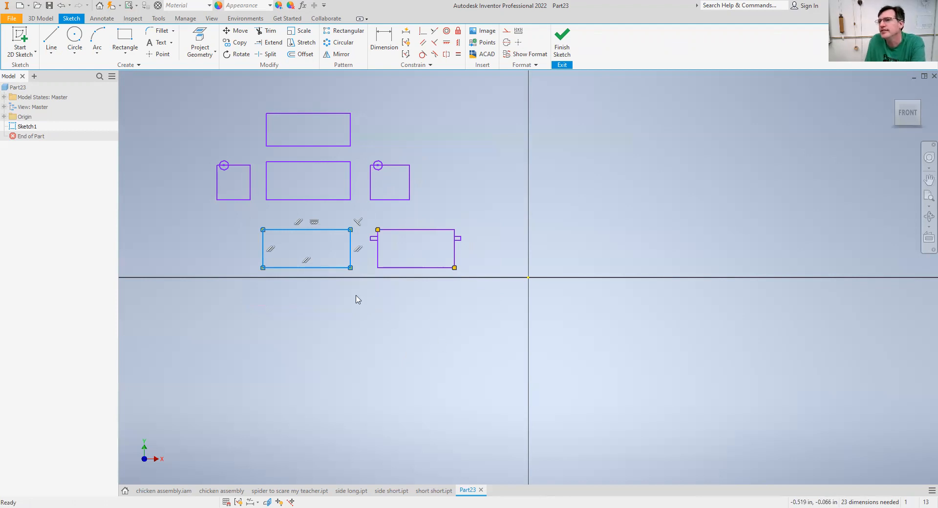
{"action": "mouse_move", "coordinate": [541, 75]}
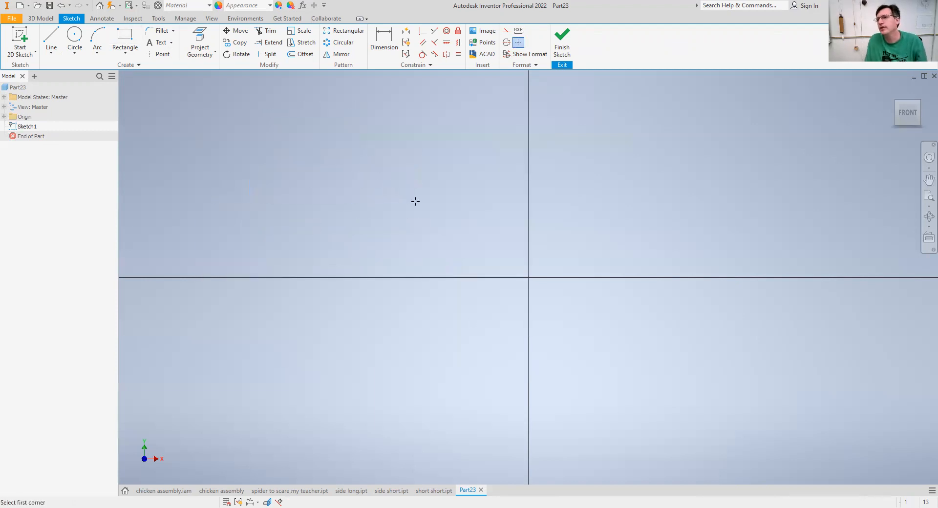
{"action": "mouse_move", "coordinate": [562, 249]}
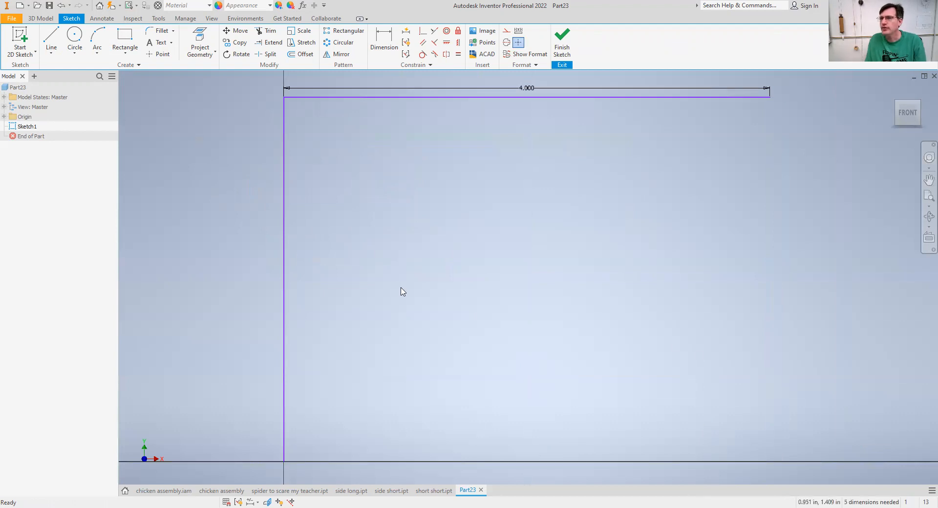
- Draw an inner rectangle inside the 4.000 frame and dimension it 3.000 by 2.000
{"action": "left_click", "coordinate": [125, 39]}
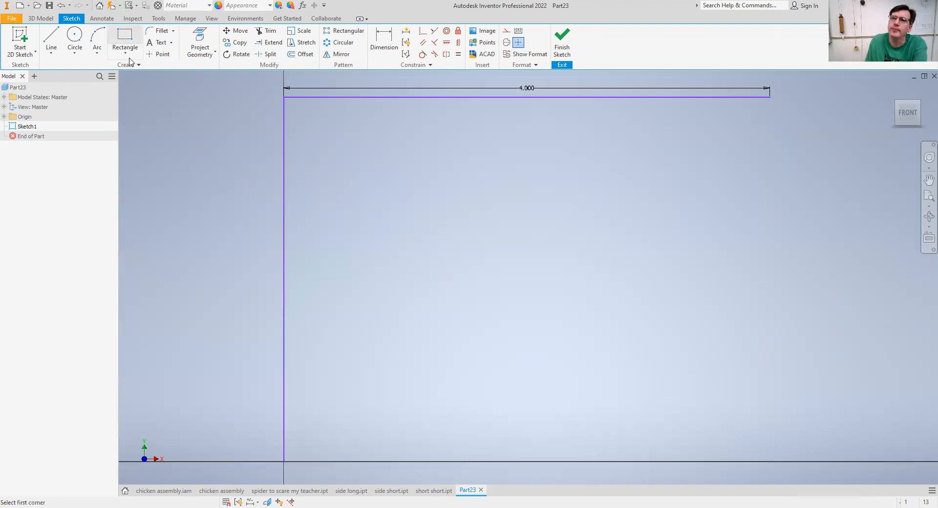
{"action": "mouse_move", "coordinate": [311, 146]}
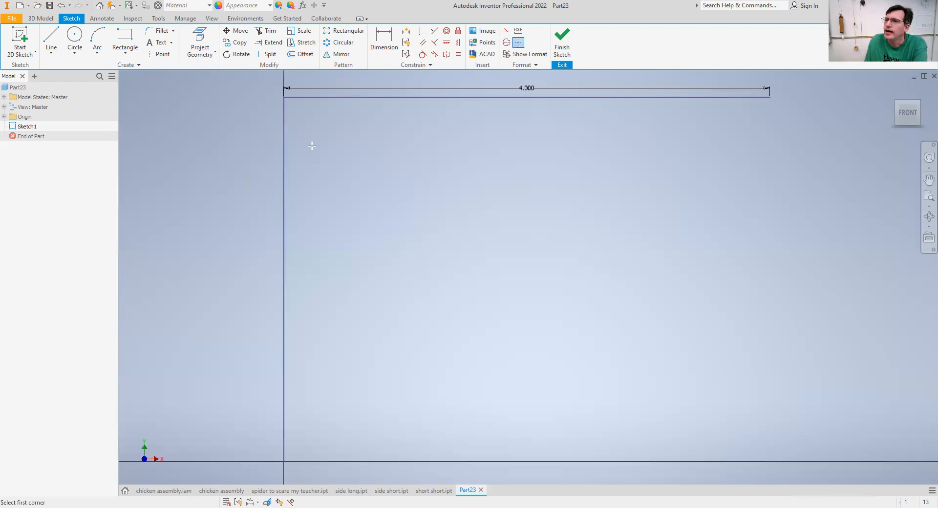
{"action": "mouse_move", "coordinate": [756, 390]}
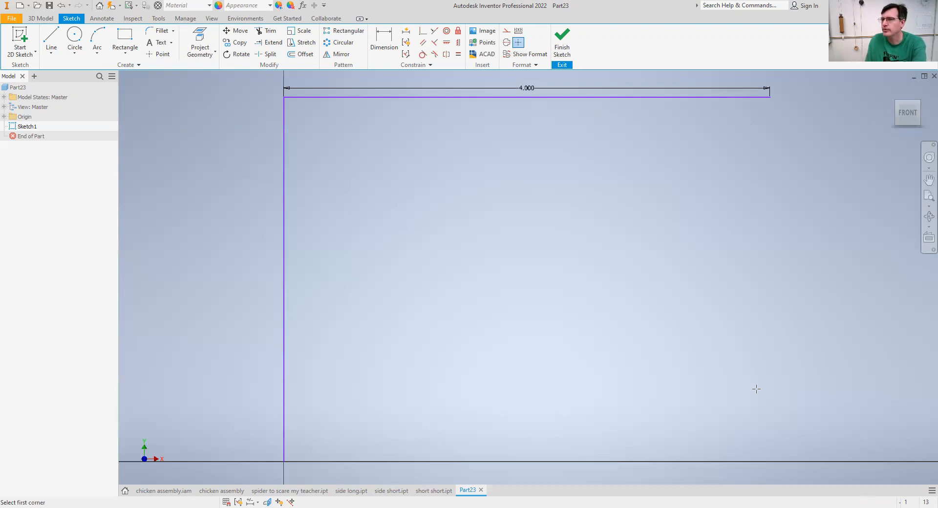
{"action": "mouse_move", "coordinate": [362, 29]}
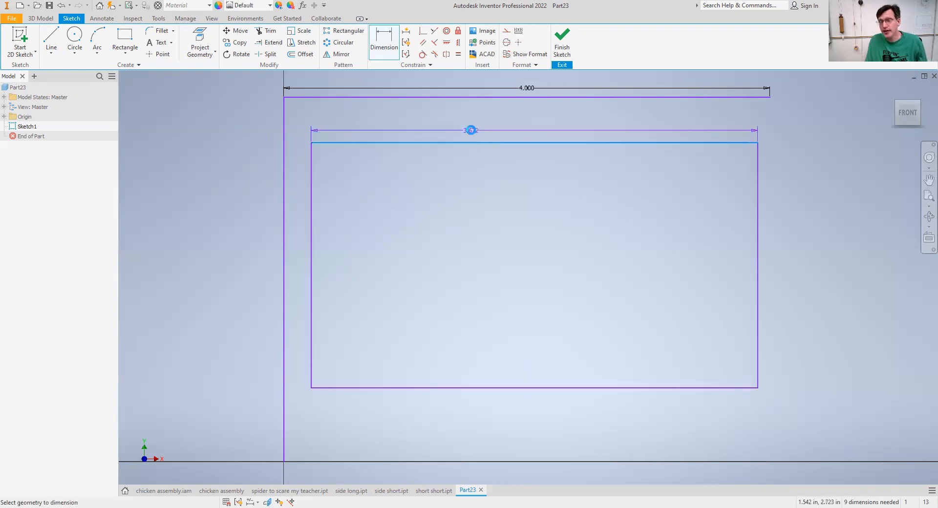
{"action": "left_click", "coordinate": [471, 130]}
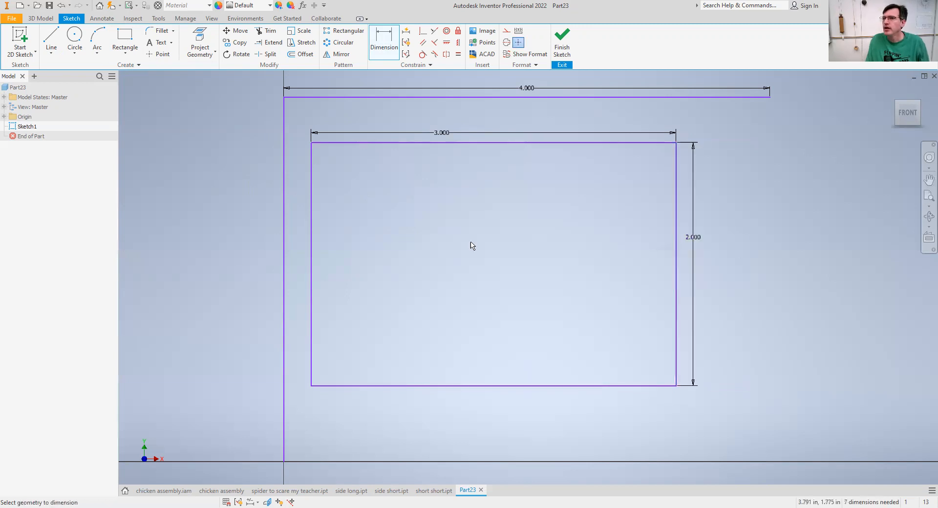
{"action": "mouse_move", "coordinate": [125, 42]}
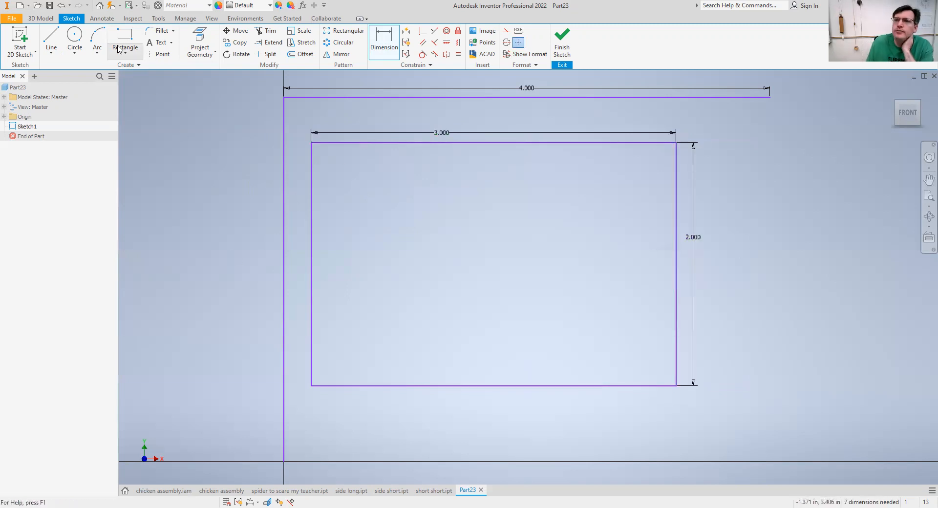
- Draw a 1/8+1/80 by 1/4+1/80 tab rectangle at the top-left corner
{"action": "left_click", "coordinate": [124, 40]}
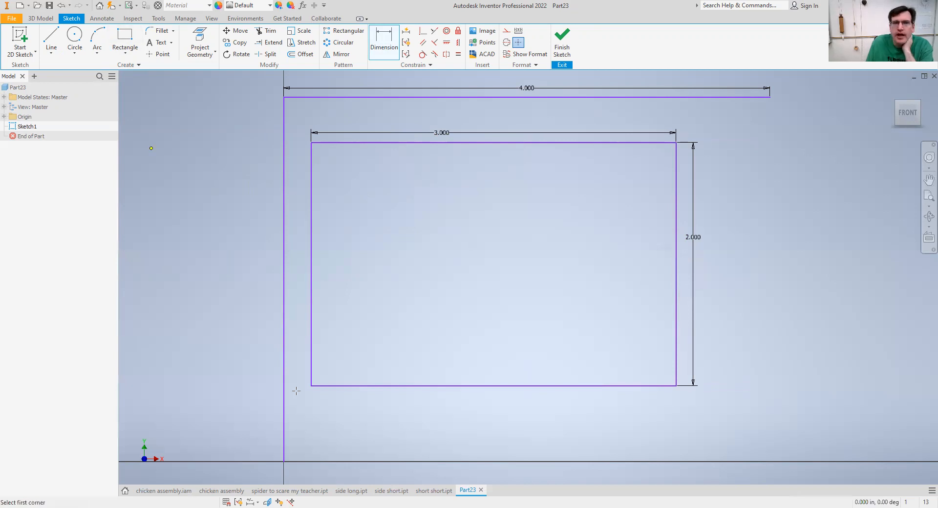
{"action": "left_click", "coordinate": [125, 43]}
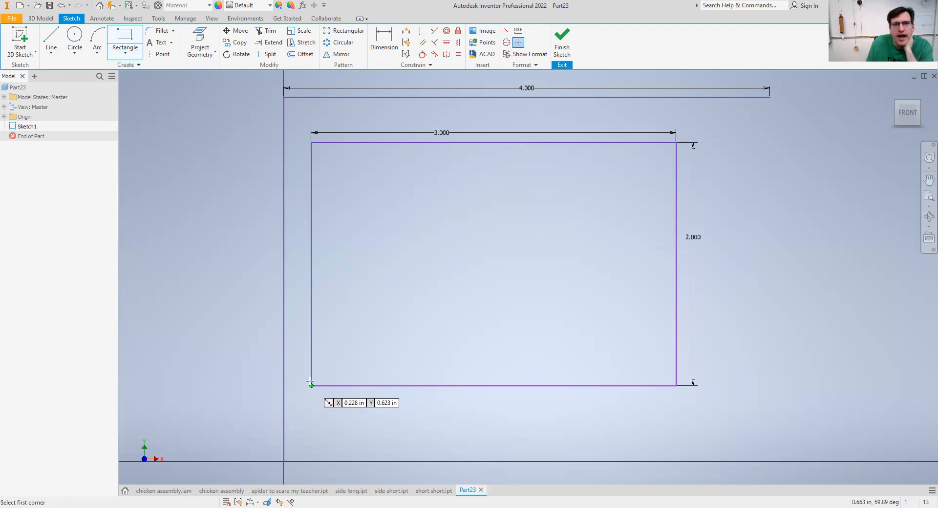
{"action": "mouse_move", "coordinate": [293, 144]}
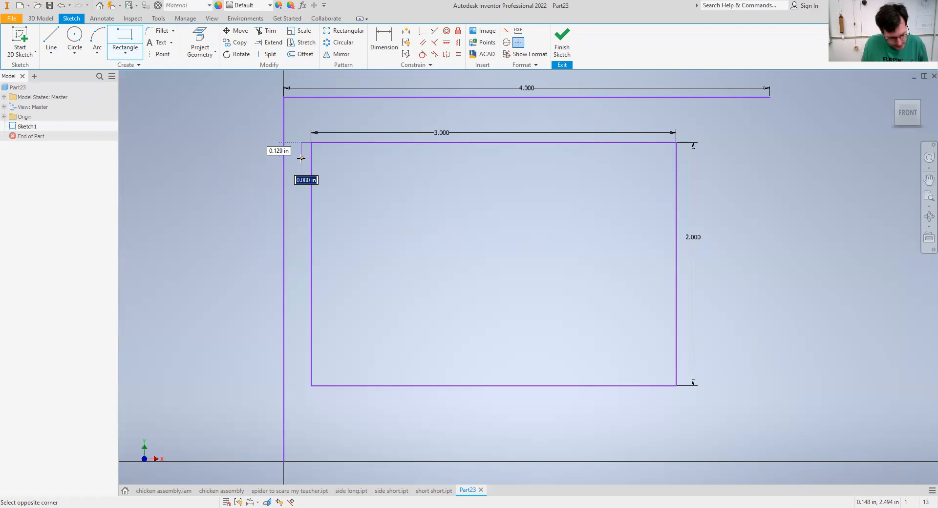
{"action": "mouse_move", "coordinate": [302, 162]}
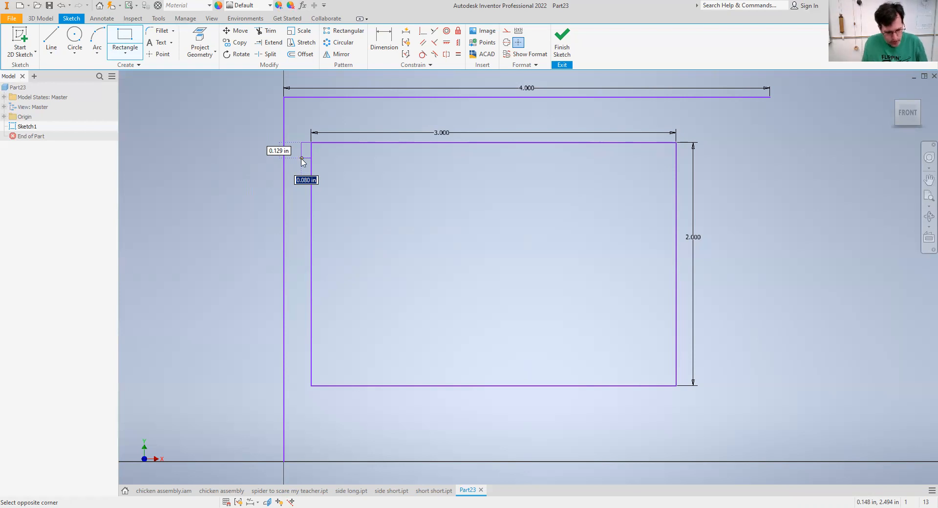
{"action": "type", "text": "1/8+"}
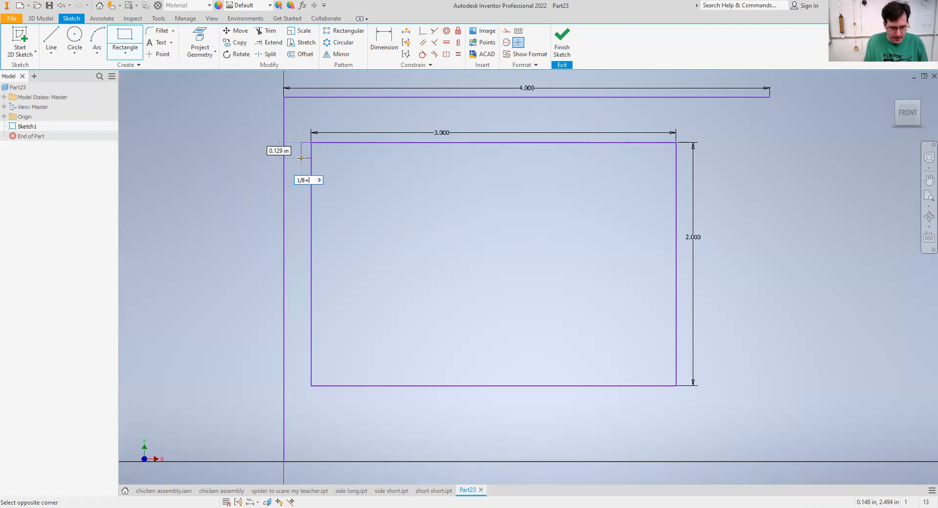
{"action": "type", "text": "i"}
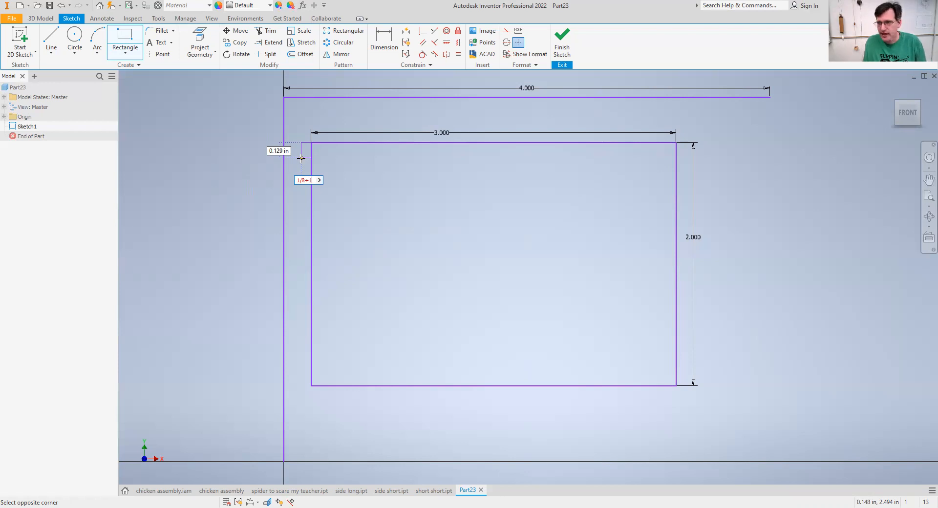
{"action": "type", "text": "1/80"}
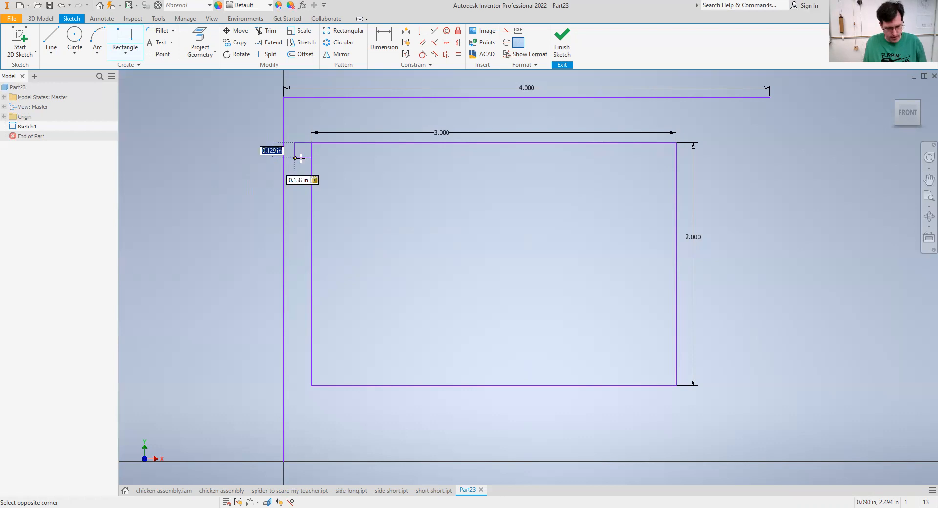
{"action": "type", "text": "1/4+"}
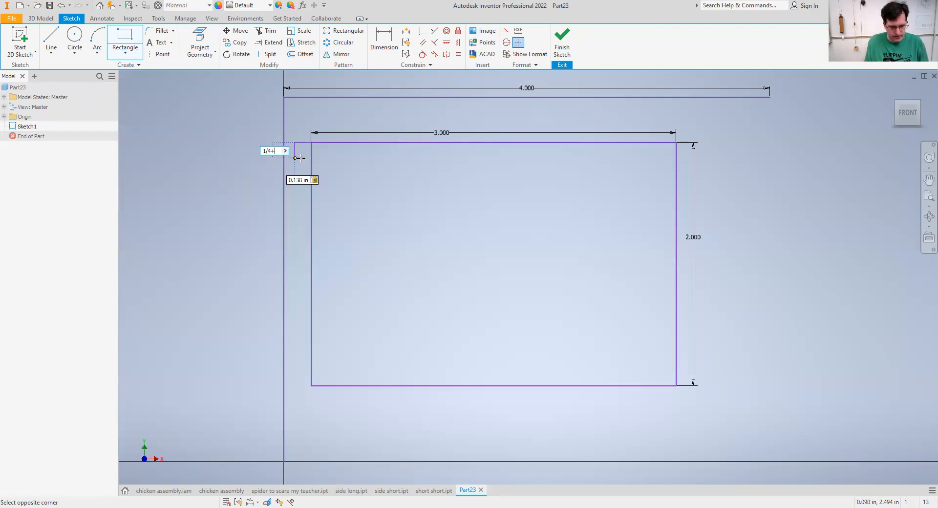
{"action": "type", "text": "1/80"}
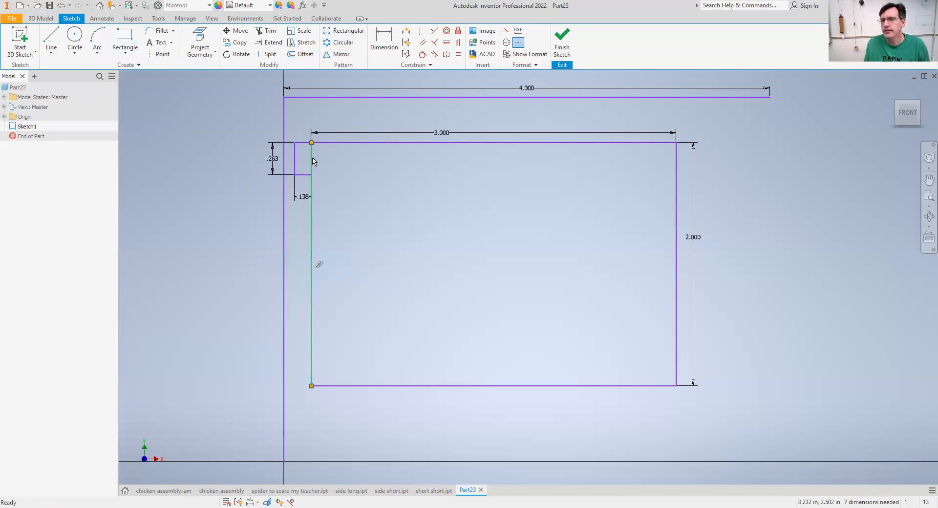
{"action": "left_click", "coordinate": [272, 30]}
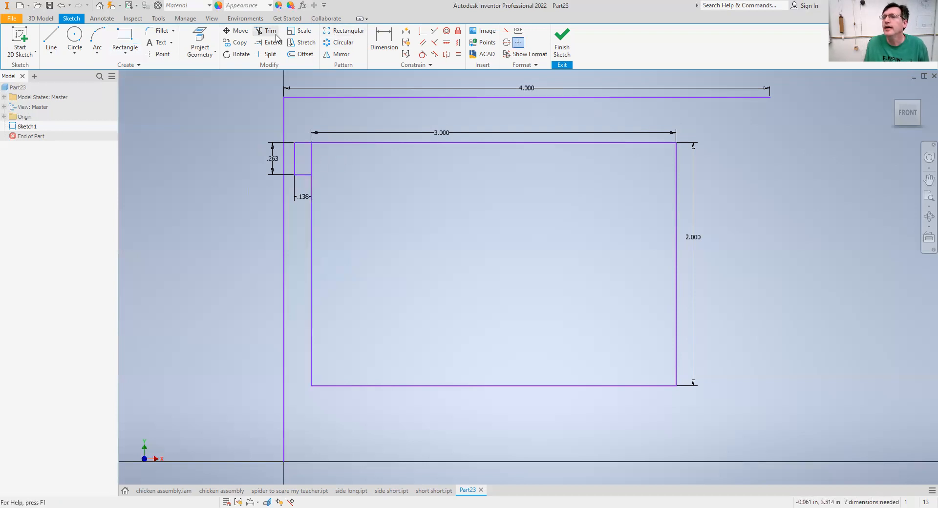
- Pattern the tab 4 times at .5 spacing down the left edge, trimming leftover lines
{"action": "left_click", "coordinate": [348, 30]}
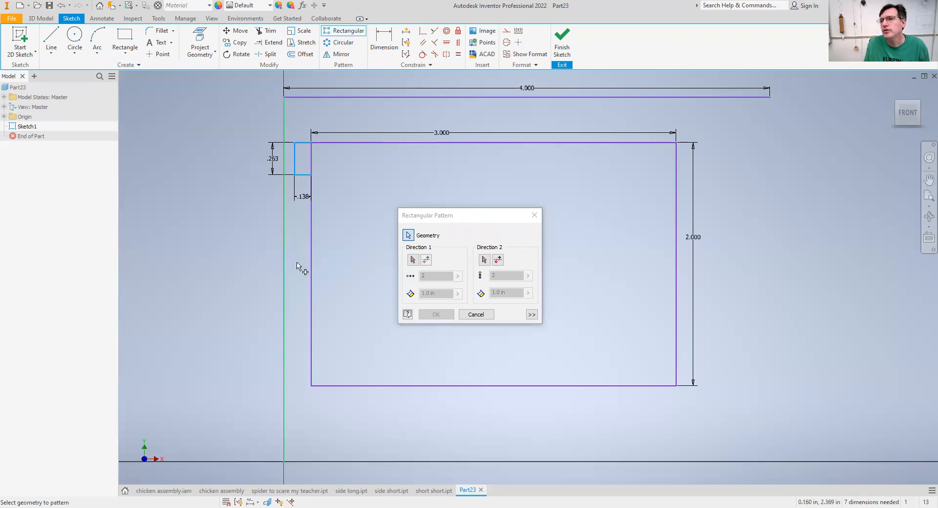
{"action": "left_click", "coordinate": [412, 259]}
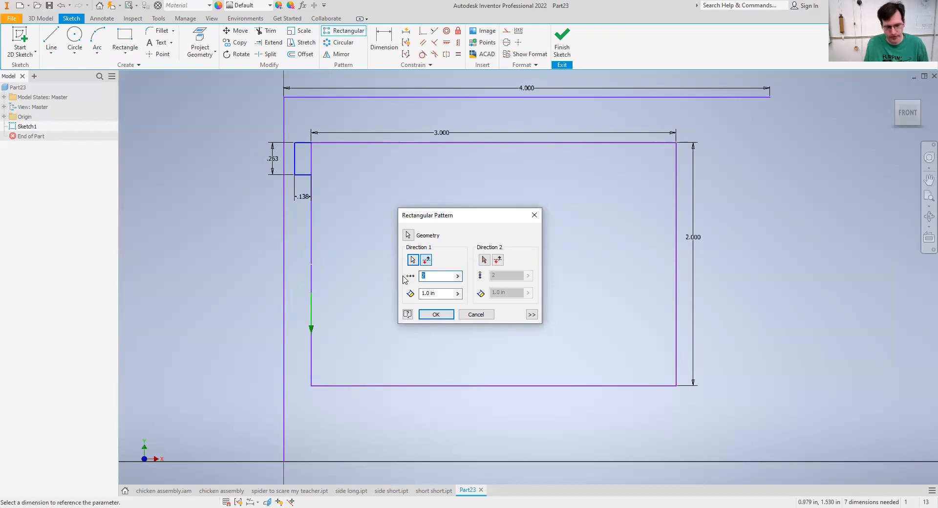
{"action": "type", "text": "4"}
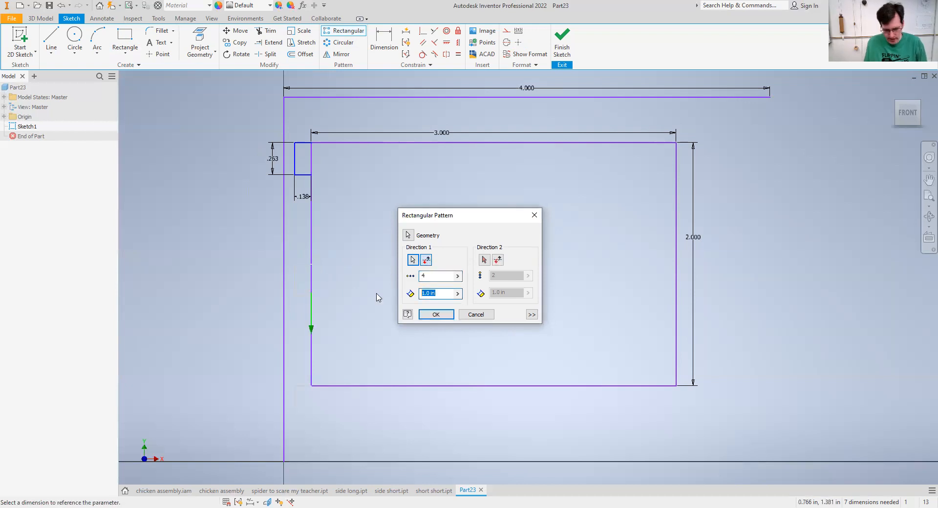
{"action": "type", "text": ".5"}
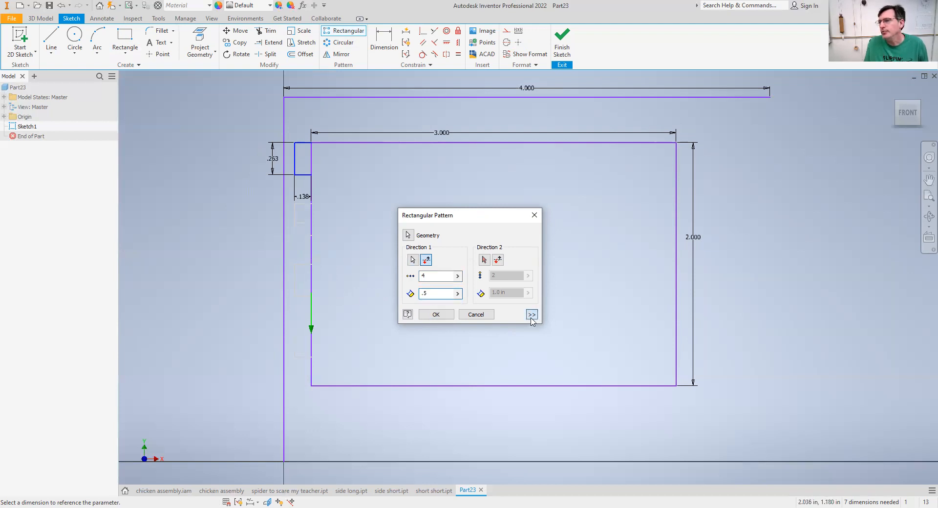
{"action": "left_click", "coordinate": [530, 314]}
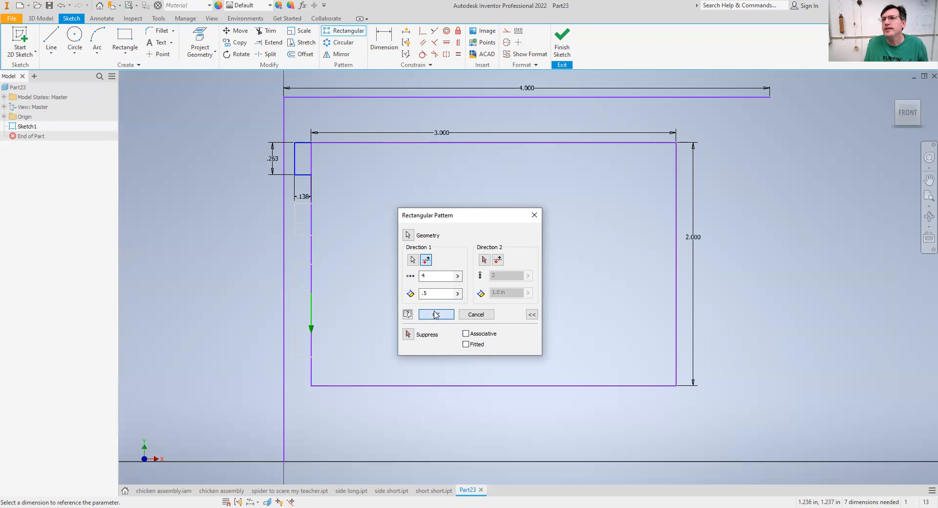
{"action": "left_click", "coordinate": [437, 315]}
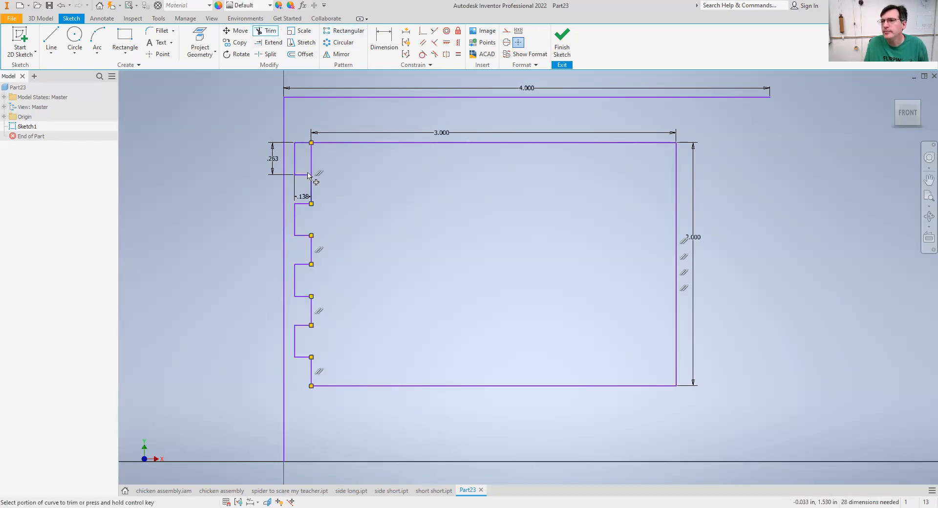
{"action": "left_click", "coordinate": [311, 158]}
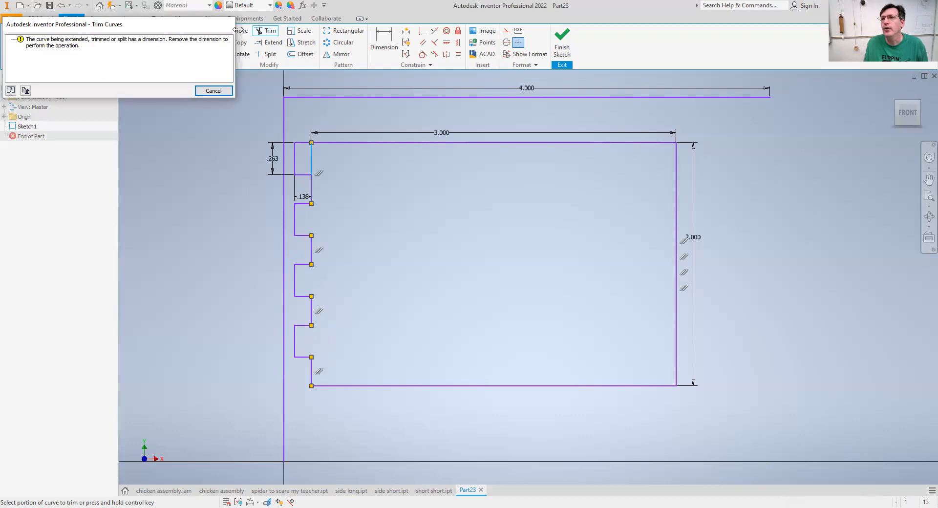
{"action": "left_click", "coordinate": [213, 91]}
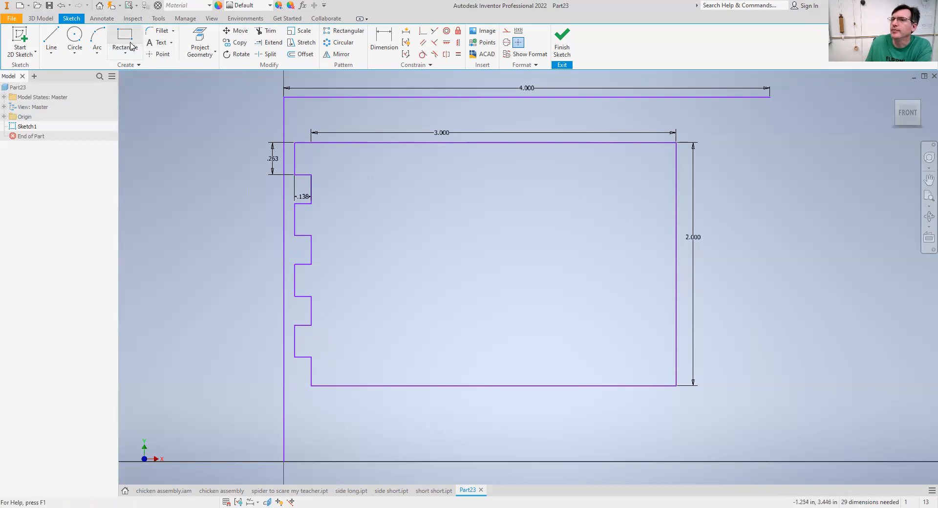
- Draw a matching 1/4-based tab at the top-right corner and select it for patterning
{"action": "left_click", "coordinate": [125, 36]}
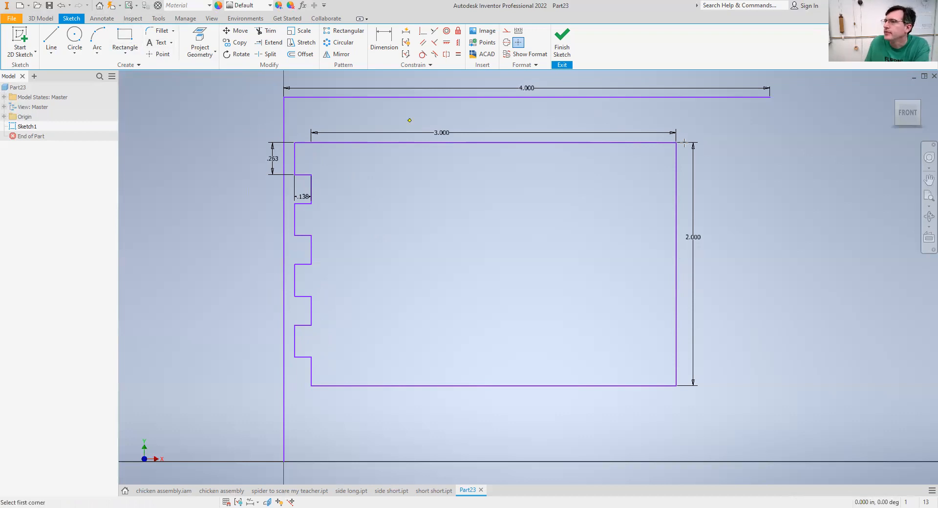
{"action": "mouse_move", "coordinate": [692, 170]}
{"action": "type", "text": "0.138"}
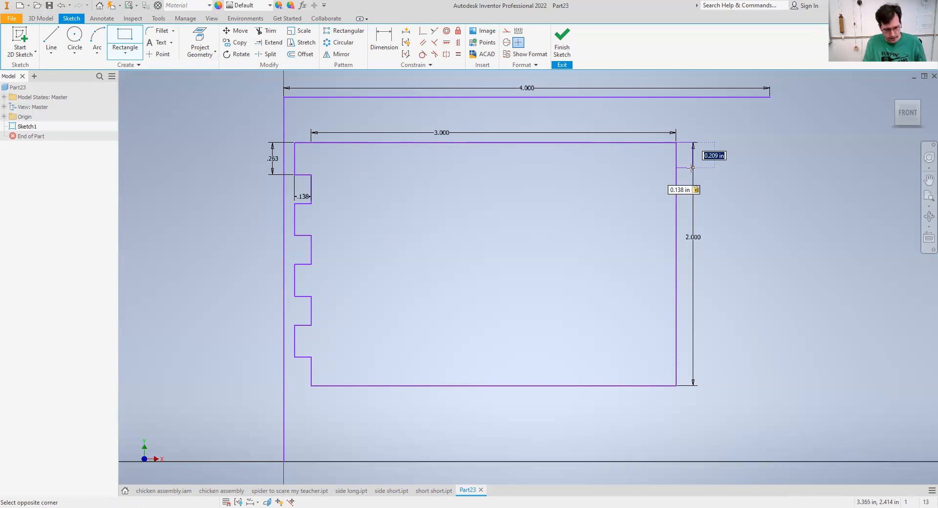
{"action": "type", "text": "1/4"}
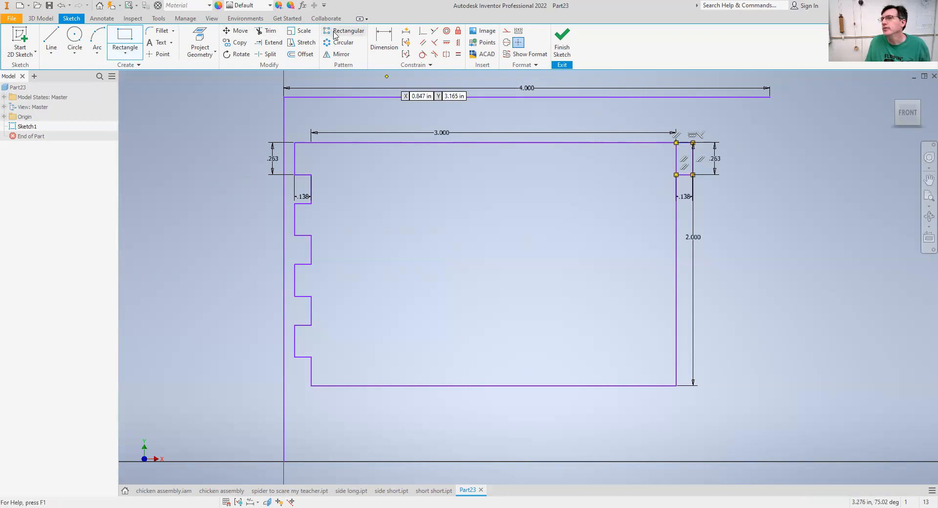
{"action": "left_click", "coordinate": [344, 30]}
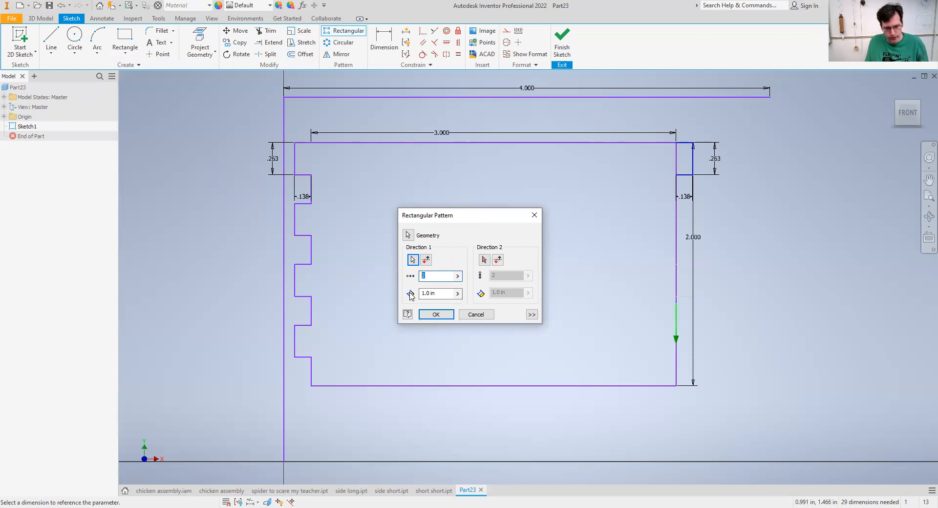
- Pattern the right-corner tab four times down the right edge
{"action": "type", "text": "4"}
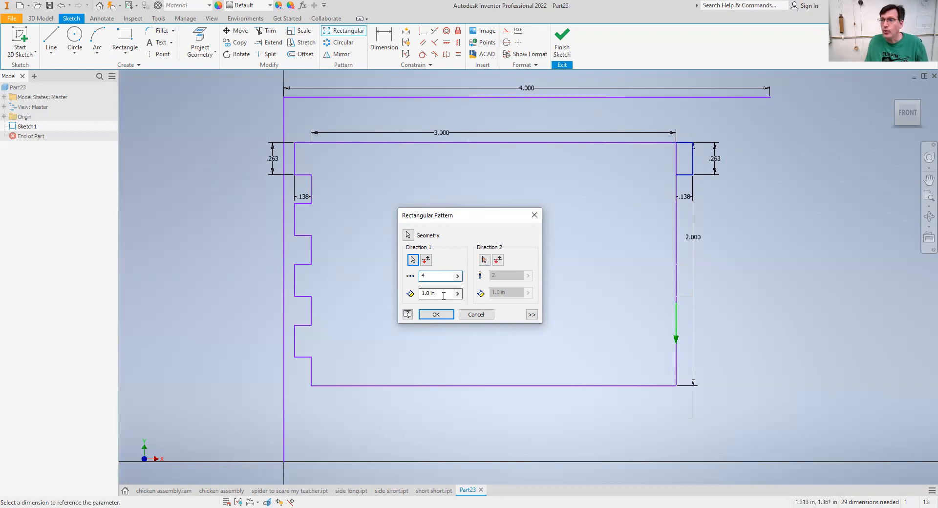
{"action": "type", "text": "-5"}
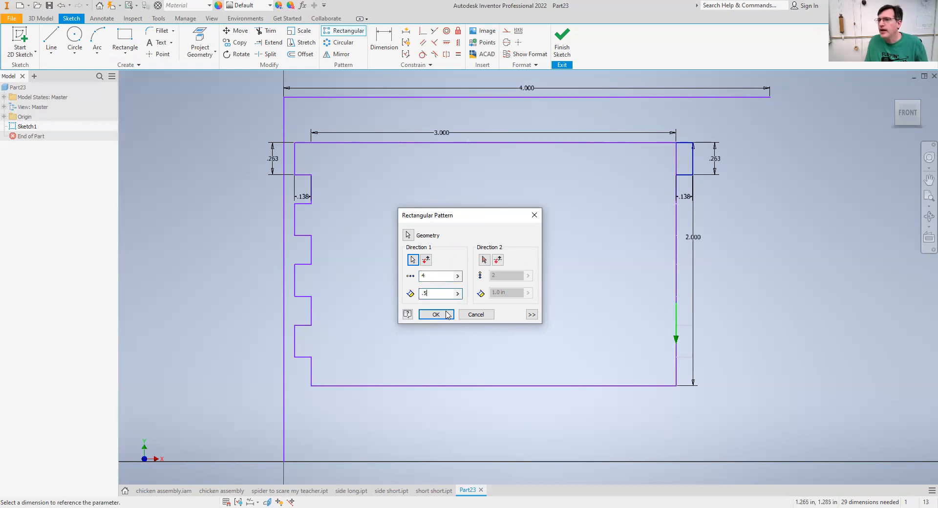
{"action": "left_click", "coordinate": [531, 314]}
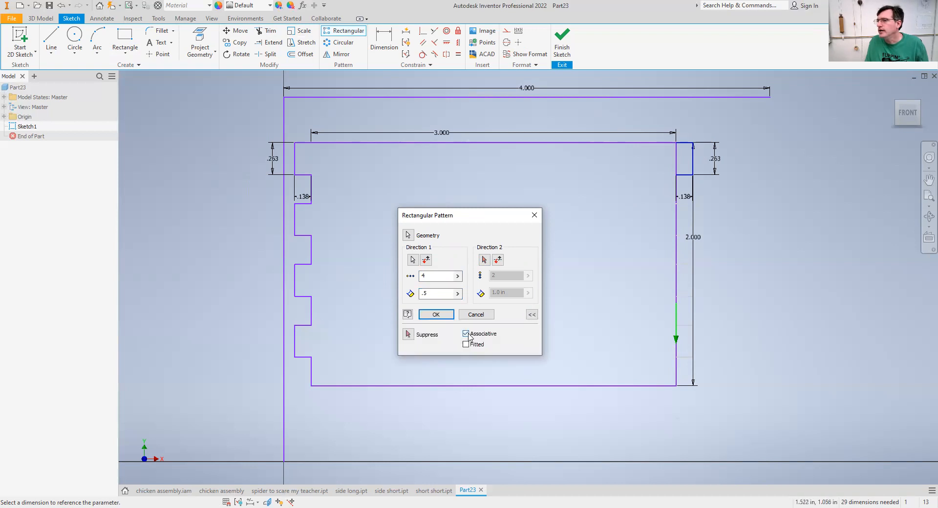
{"action": "left_click", "coordinate": [435, 315]}
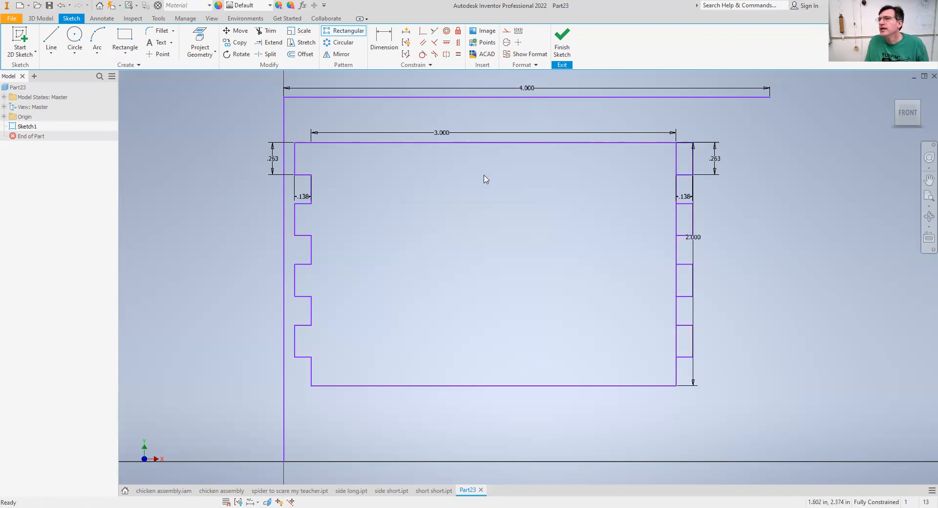
{"action": "left_click", "coordinate": [272, 30]}
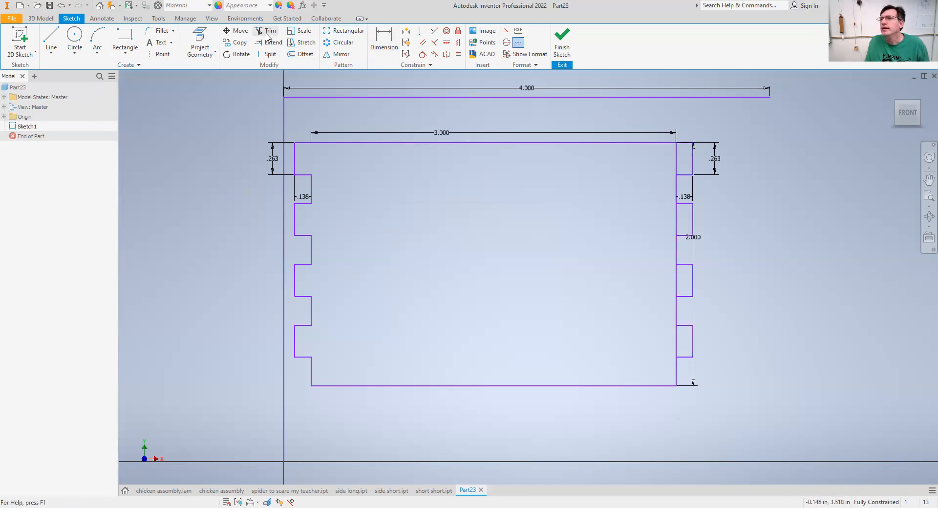
- Dimension the outer right edge to a 2.000 overall height
{"action": "left_click", "coordinate": [269, 30]}
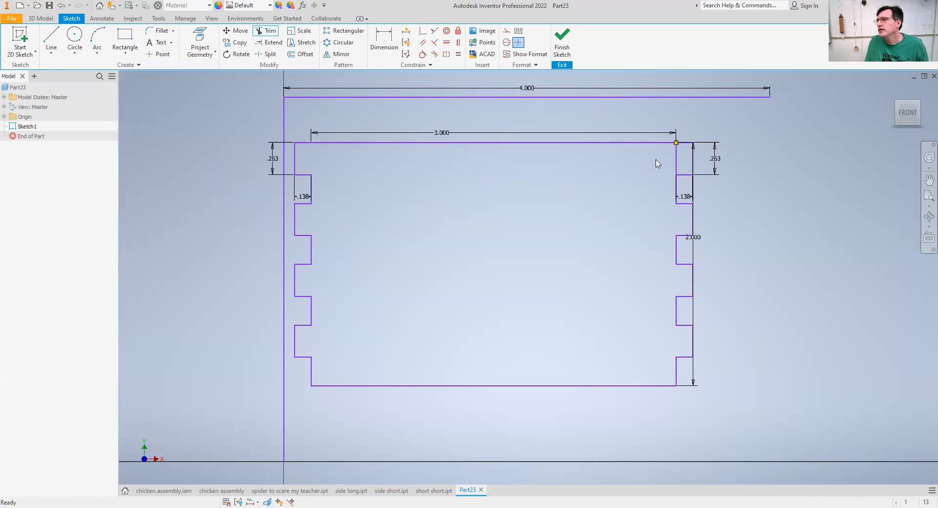
{"action": "left_click", "coordinate": [677, 159]}
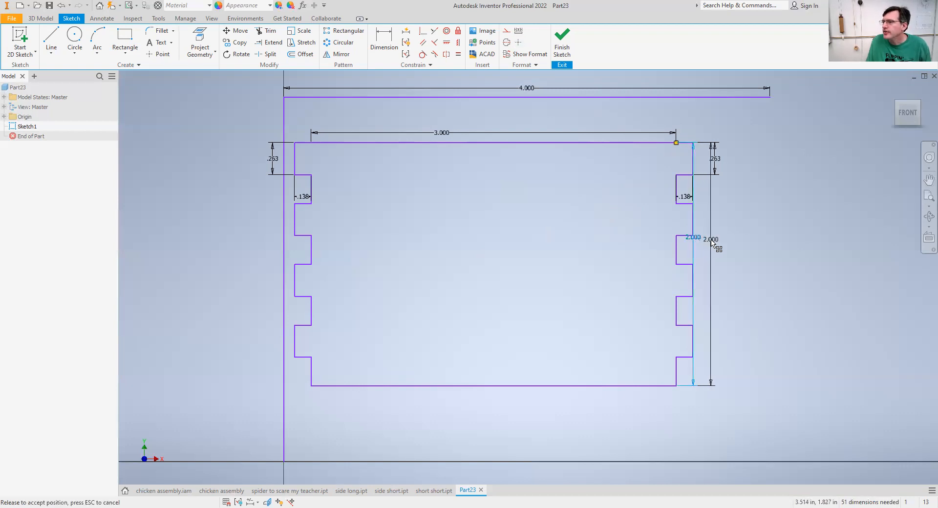
{"action": "left_click", "coordinate": [693, 240]}
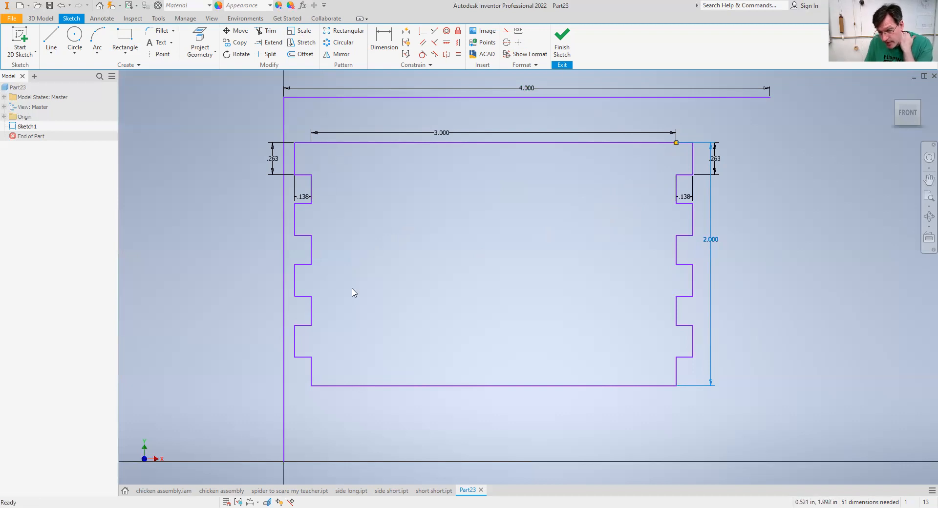
{"action": "mouse_move", "coordinate": [322, 369]}
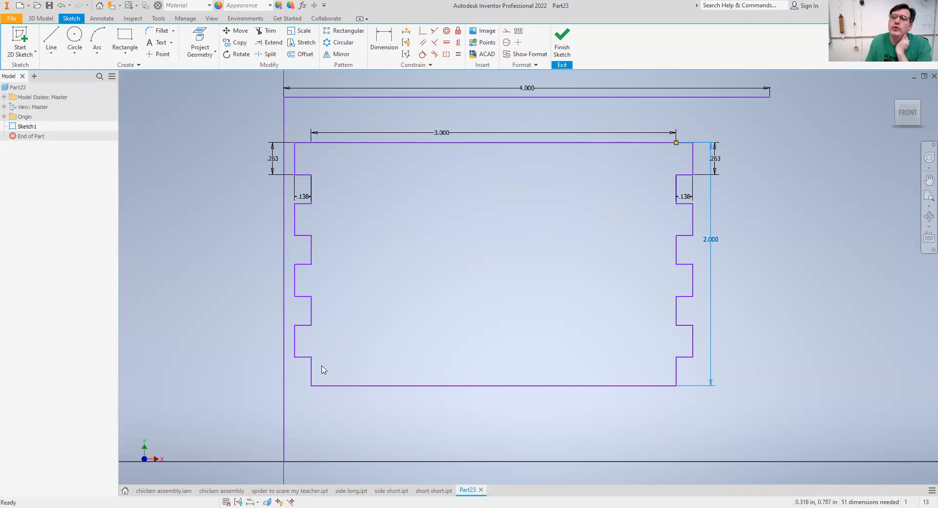
{"action": "mouse_move", "coordinate": [428, 359]}
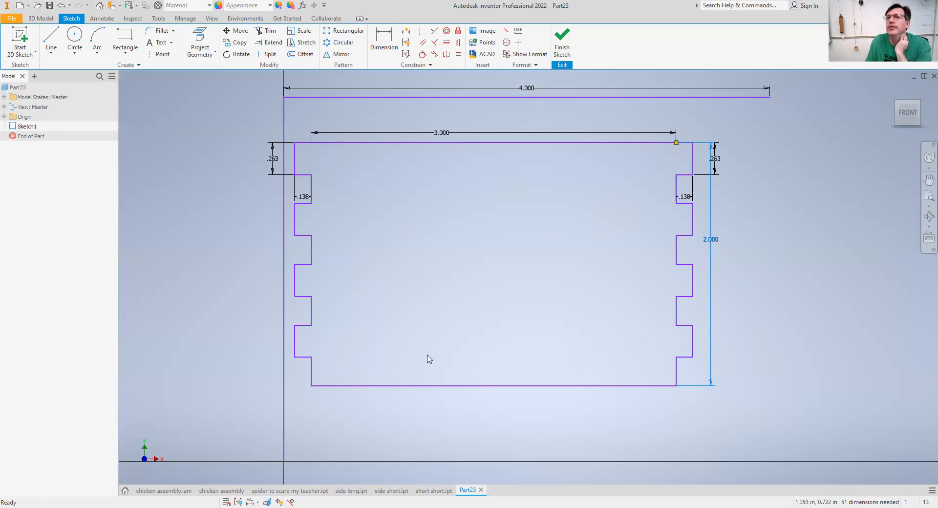
{"action": "mouse_move", "coordinate": [321, 303]}
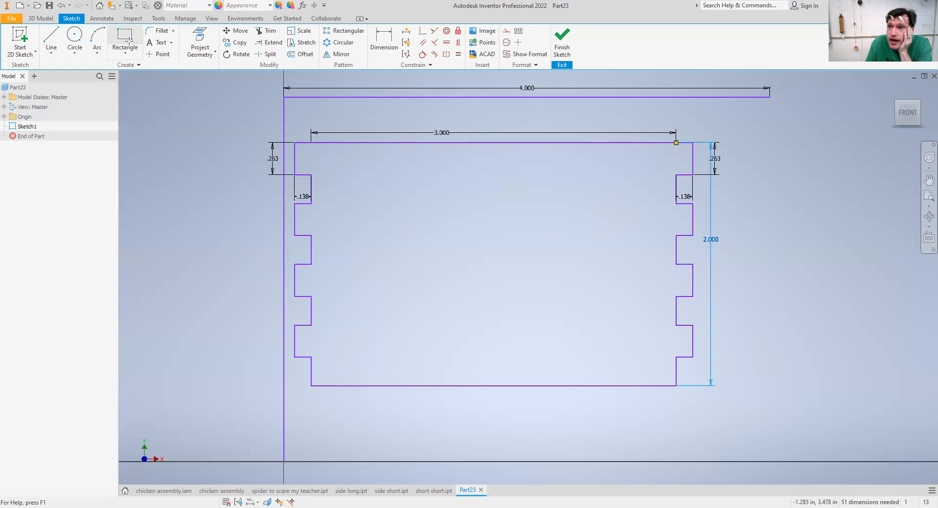
- Draw a centered .25 by 1/8 slot near the bottom edge, dimensioned .125 above it
{"action": "left_click", "coordinate": [124, 48]}
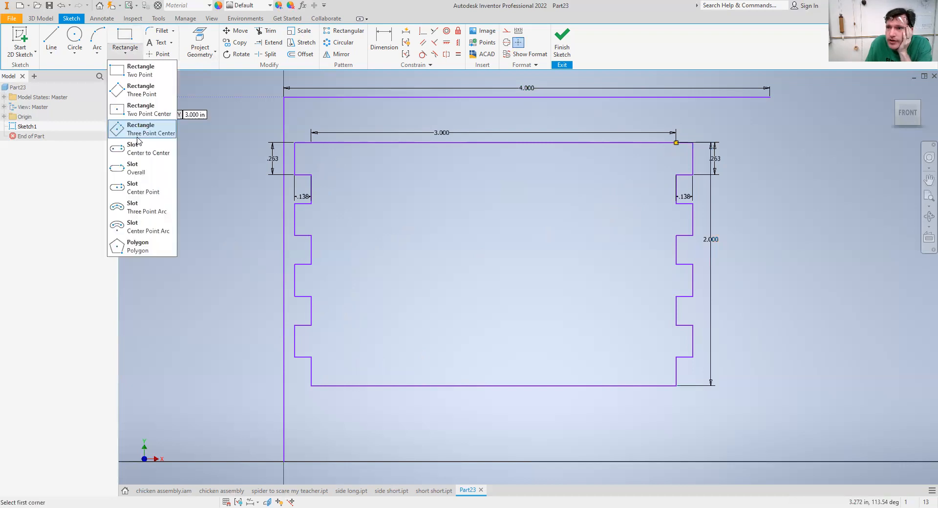
{"action": "left_click", "coordinate": [141, 128]}
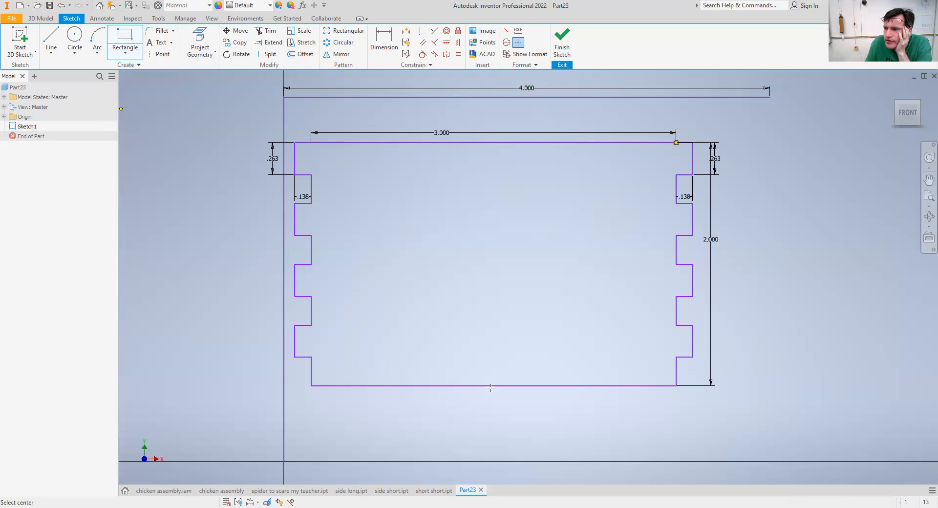
{"action": "mouse_move", "coordinate": [494, 372]}
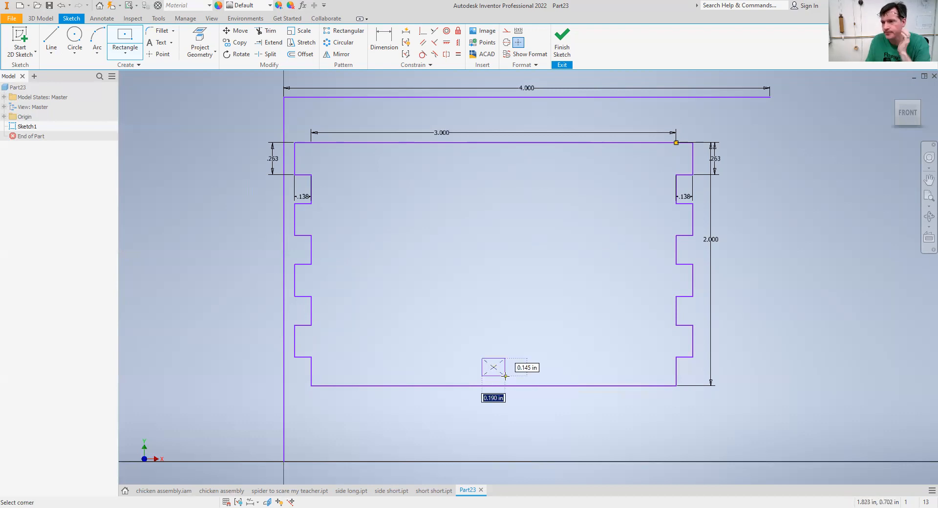
{"action": "type", "text": ".25"}
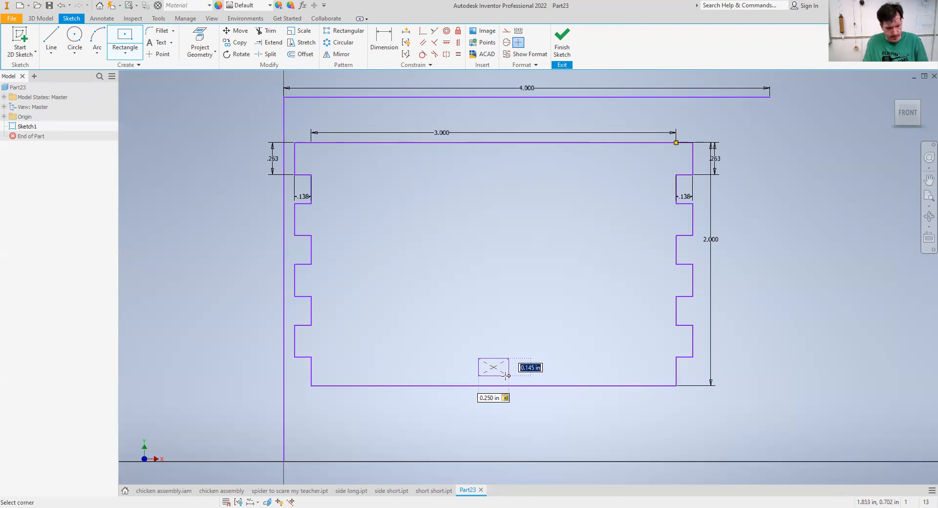
{"action": "type", "text": "1/8"}
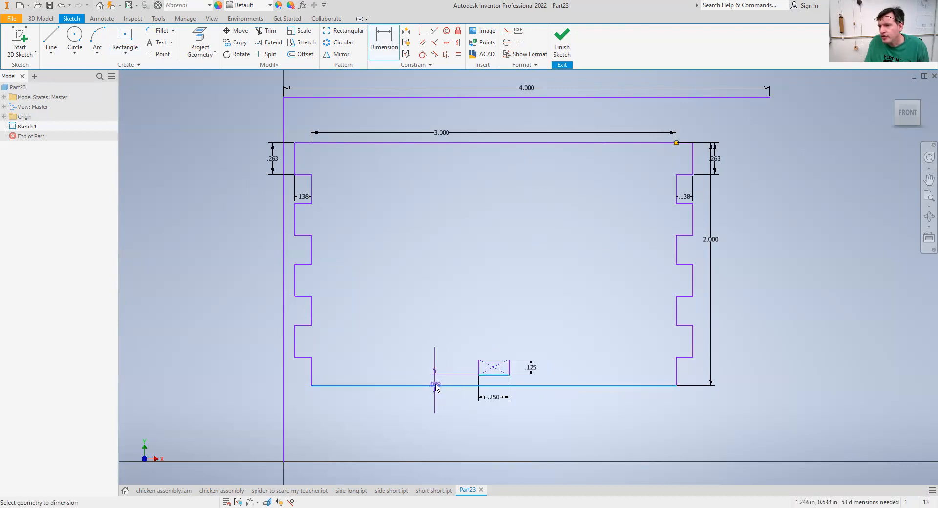
{"action": "left_click", "coordinate": [434, 383]}
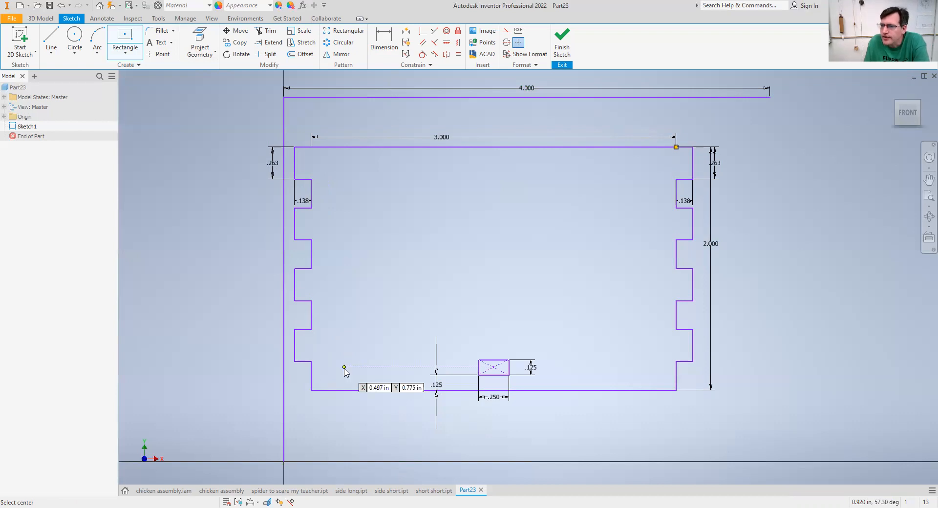
- Add a .25 by 1/8 slot at bottom left, dimensioned .125 from the left edge
{"action": "left_click", "coordinate": [344, 368]}
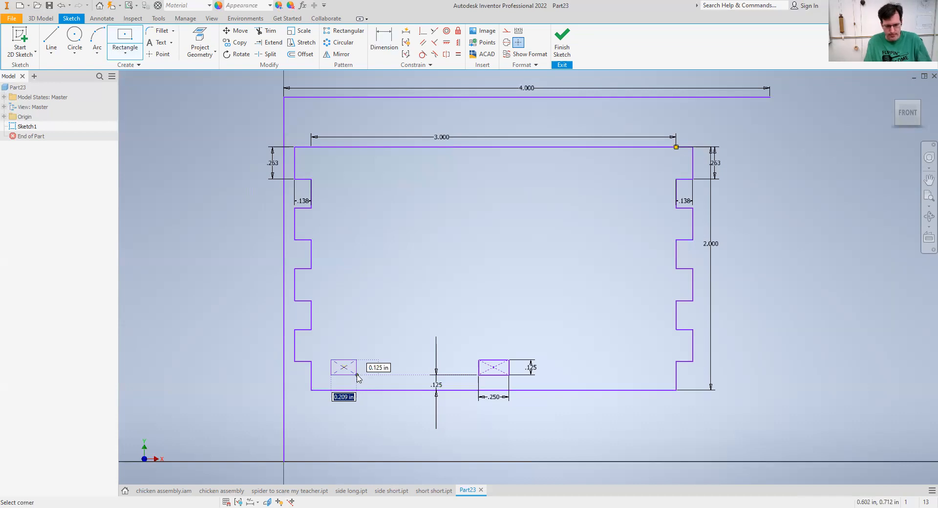
{"action": "type", "text": ".25"}
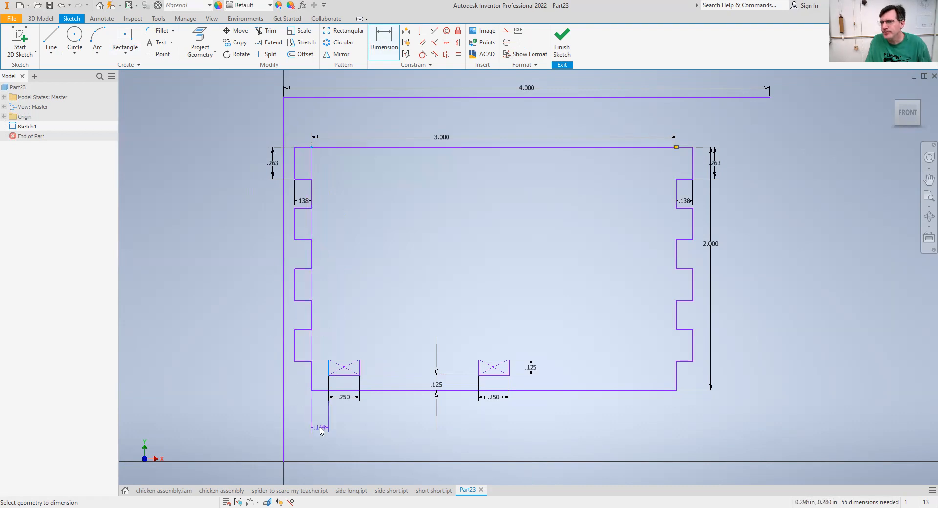
{"action": "left_click", "coordinate": [317, 428]}
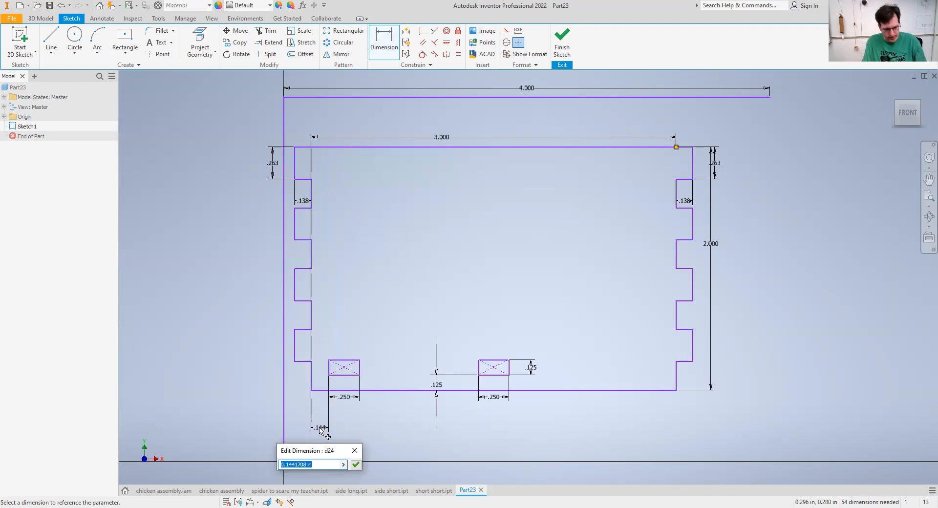
{"action": "type", "text": ".25"}
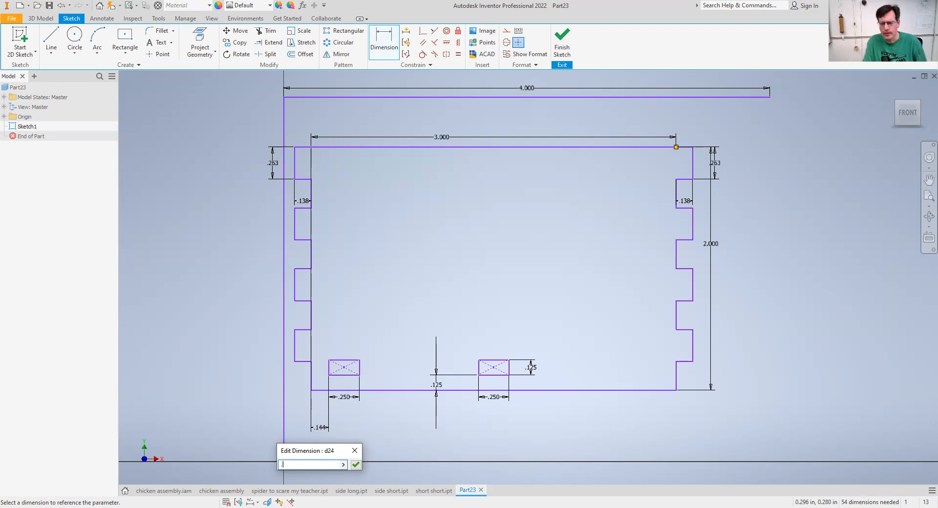
{"action": "type", "text": "1/8"}
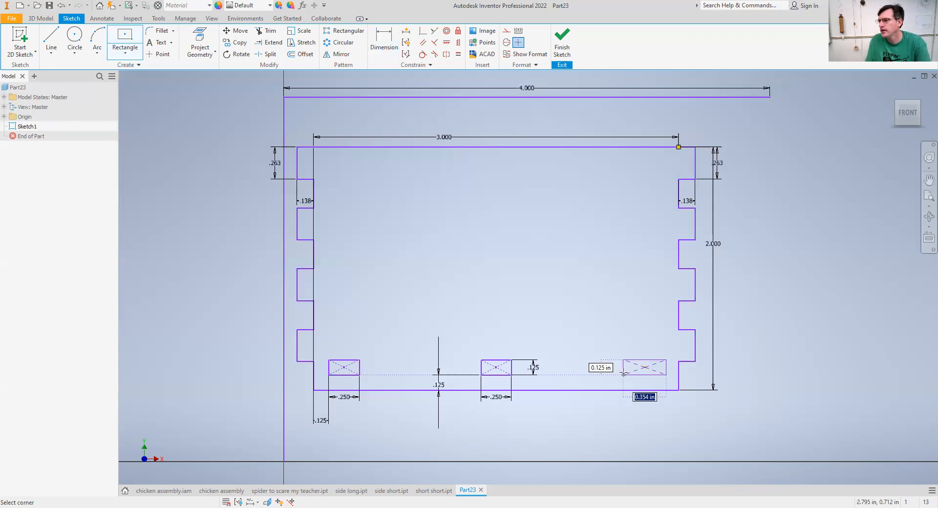
- Place a .25-wide slot at bottom right, dimensioned .125 from the right edge
{"action": "type", "text": ".25"}
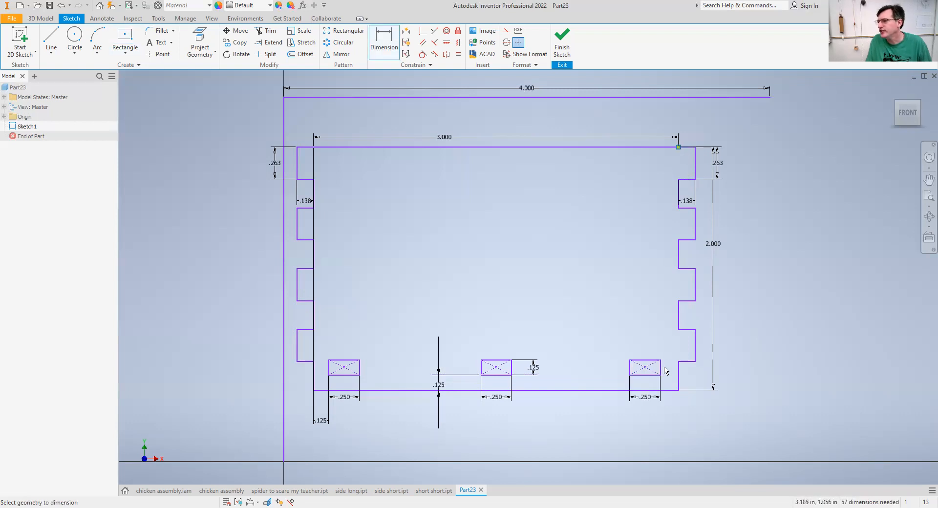
{"action": "left_click", "coordinate": [650, 417]}
{"action": "type", "text": "1/8"}
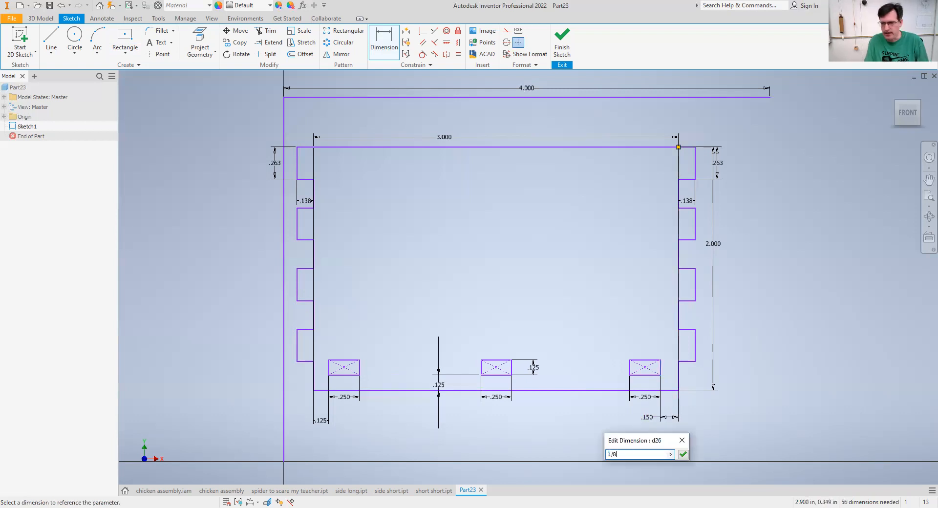
{"action": "left_click", "coordinate": [683, 455]}
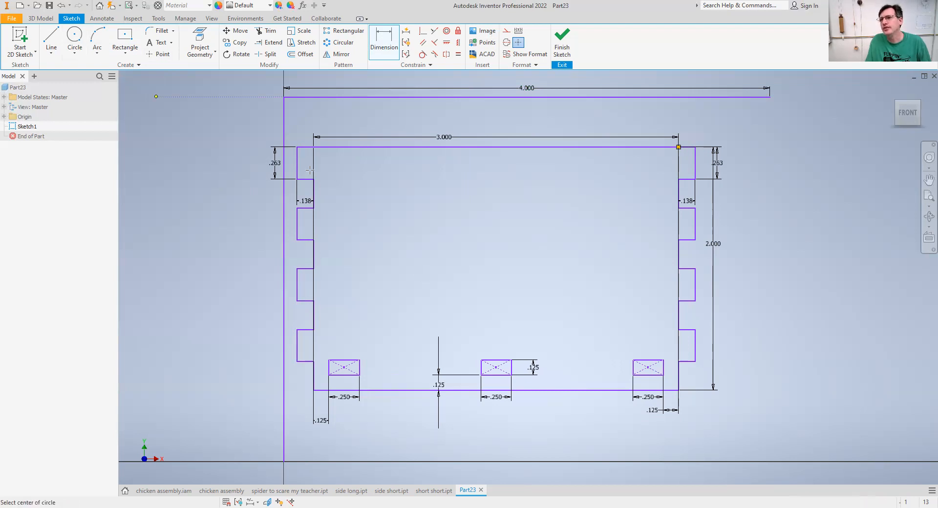
{"action": "mouse_move", "coordinate": [461, 213]}
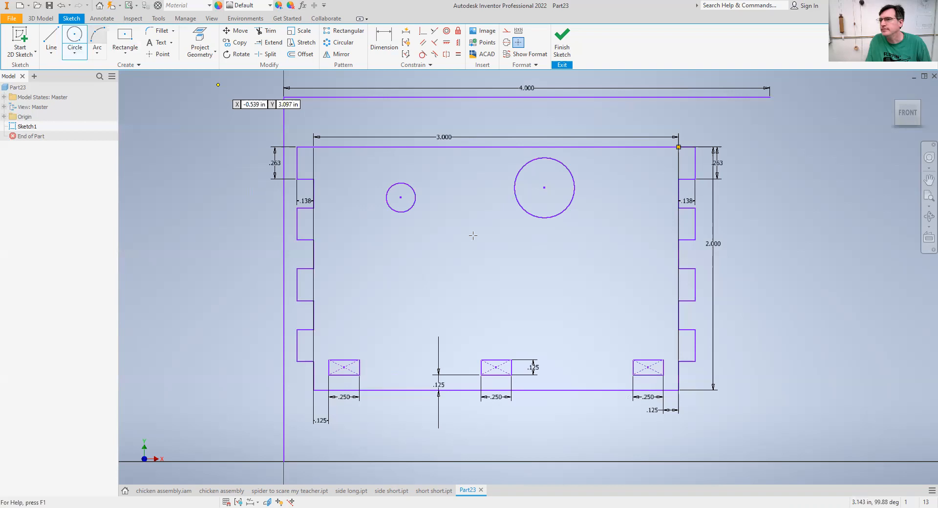
{"action": "mouse_move", "coordinate": [446, 270]}
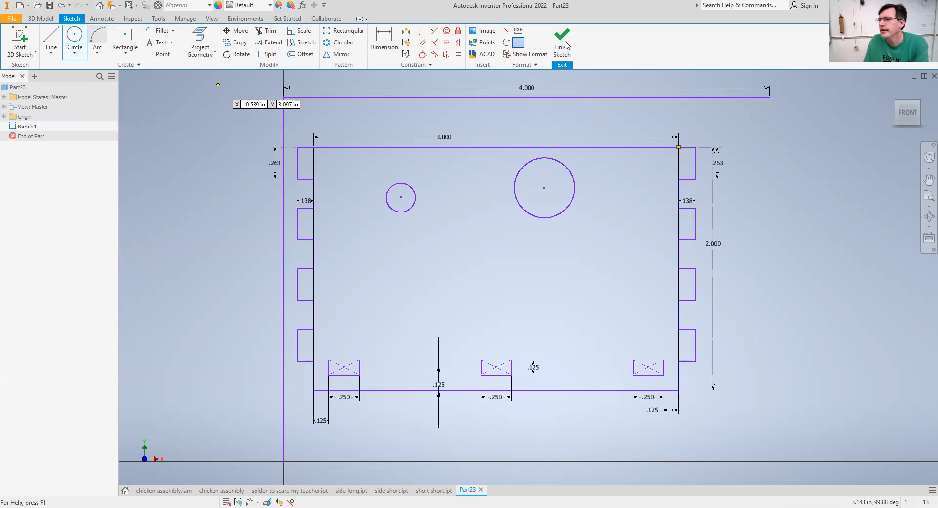
- Finish the sketch and extrude the profile 1/8 in into a solid panel
{"action": "left_click", "coordinate": [561, 41]}
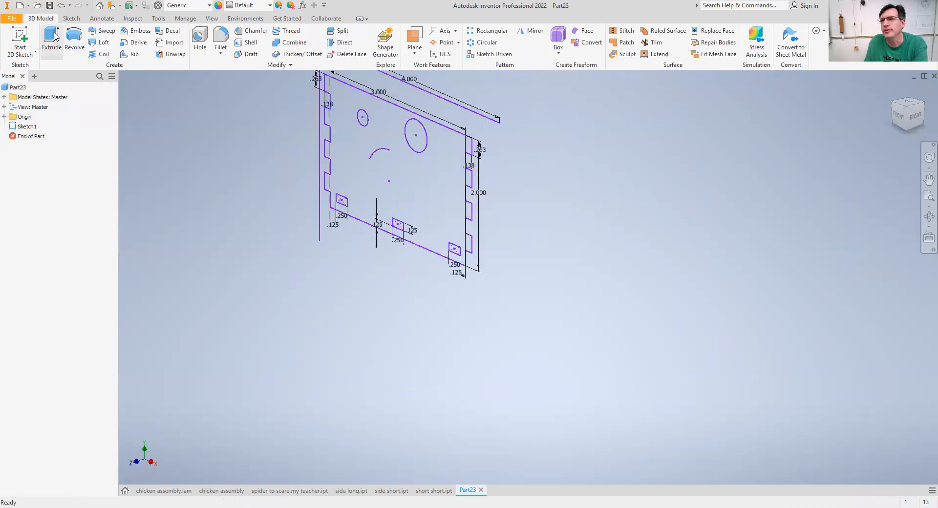
{"action": "left_click", "coordinate": [51, 39]}
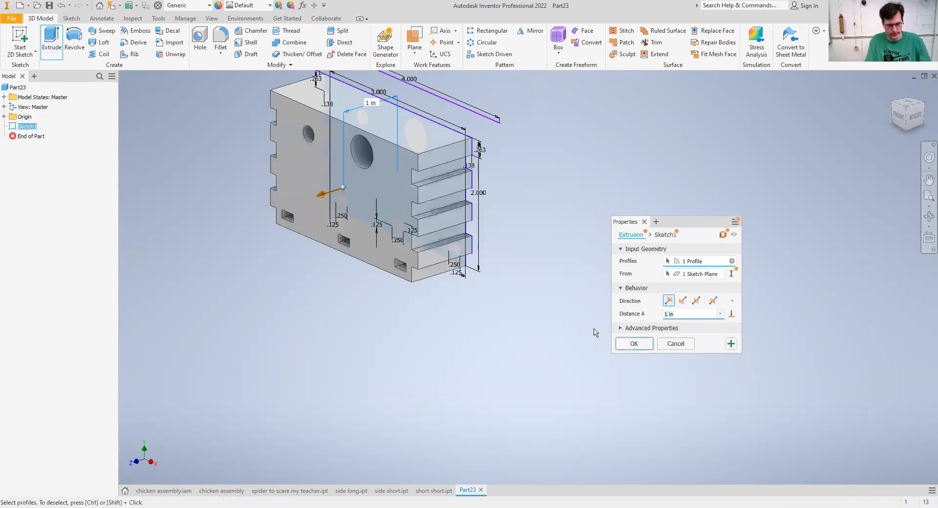
{"action": "type", "text": "1/8"}
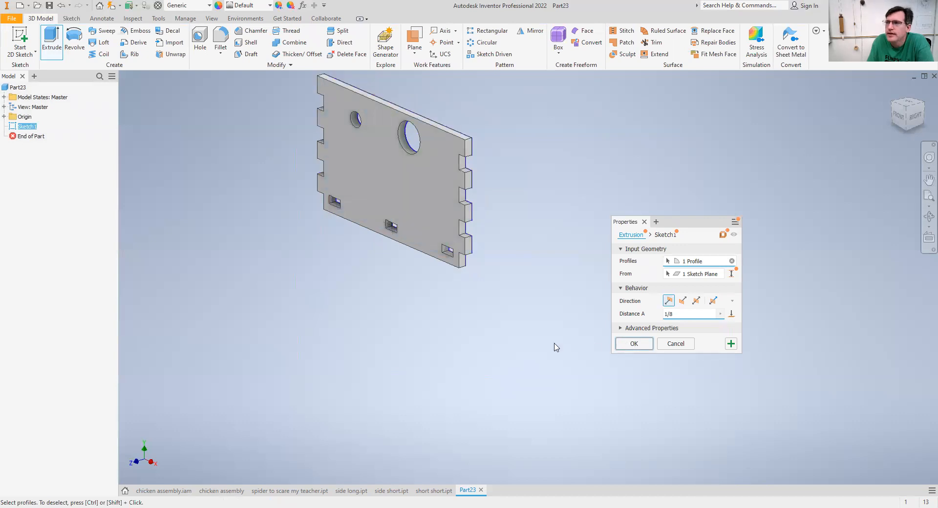
{"action": "left_click", "coordinate": [633, 343]}
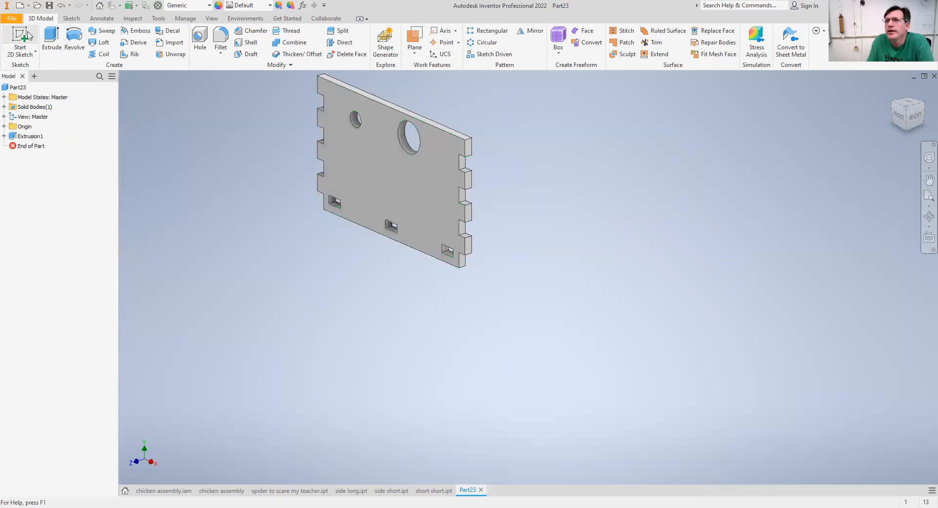
{"action": "mouse_move", "coordinate": [37, 171]}
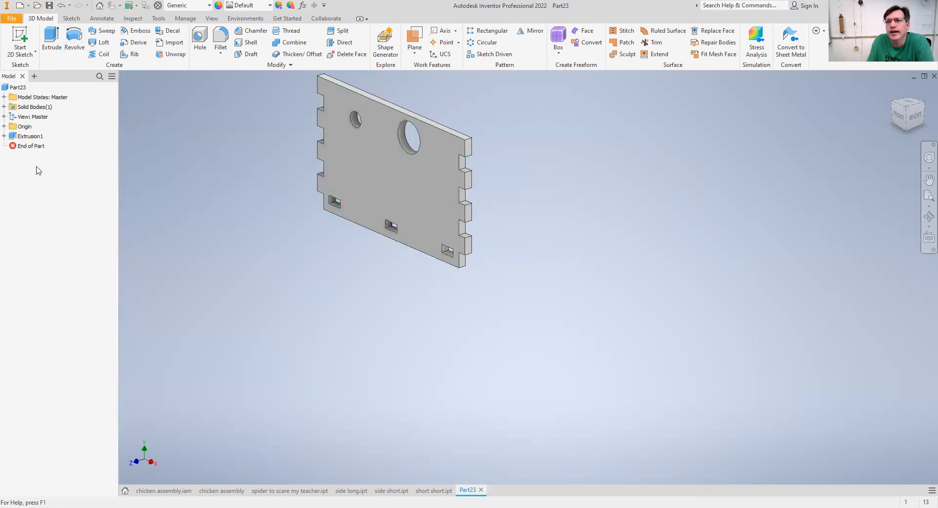
- Save the notched panel part as 'long tall' in Downloads
{"action": "left_click", "coordinate": [10, 18]}
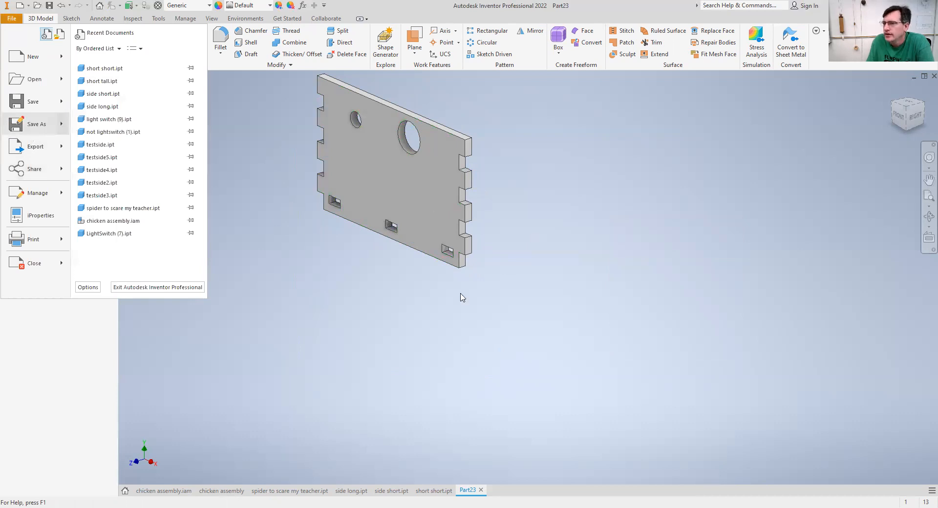
{"action": "left_click", "coordinate": [37, 124]}
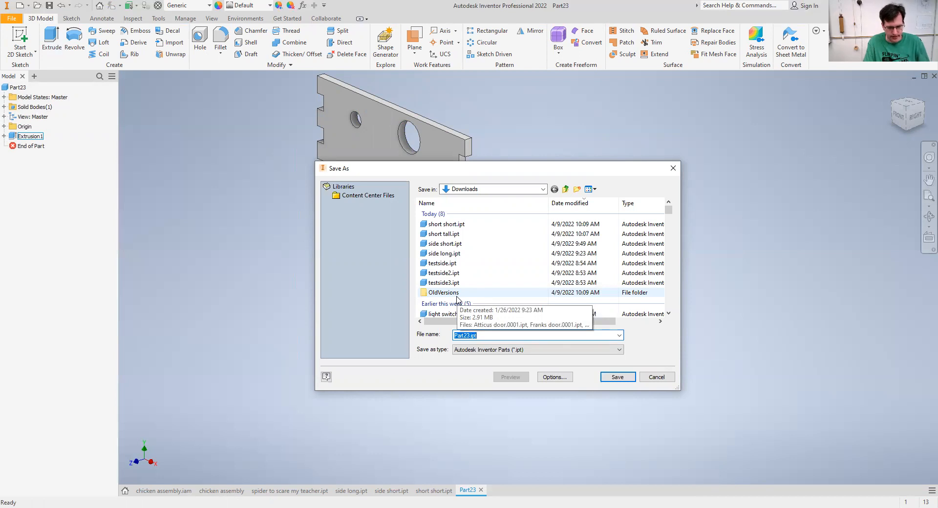
{"action": "type", "text": "long"}
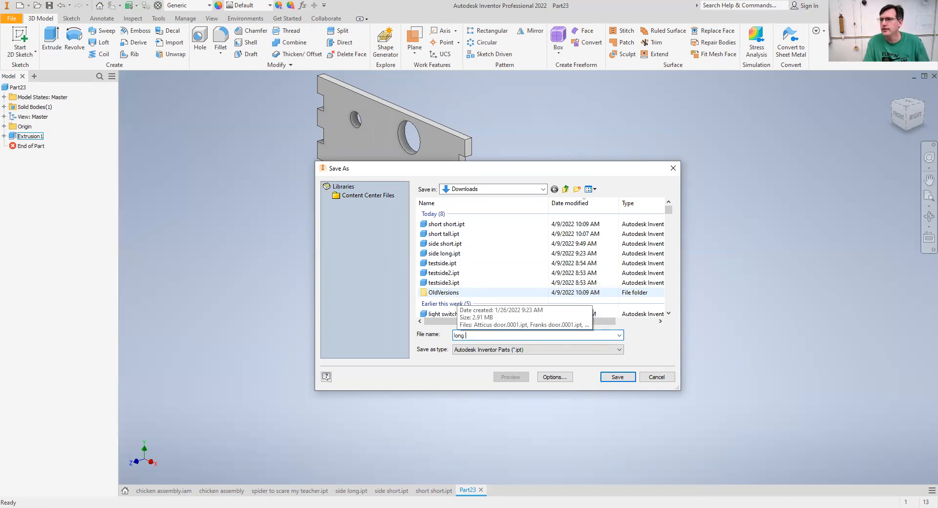
{"action": "type", "text": "tall"}
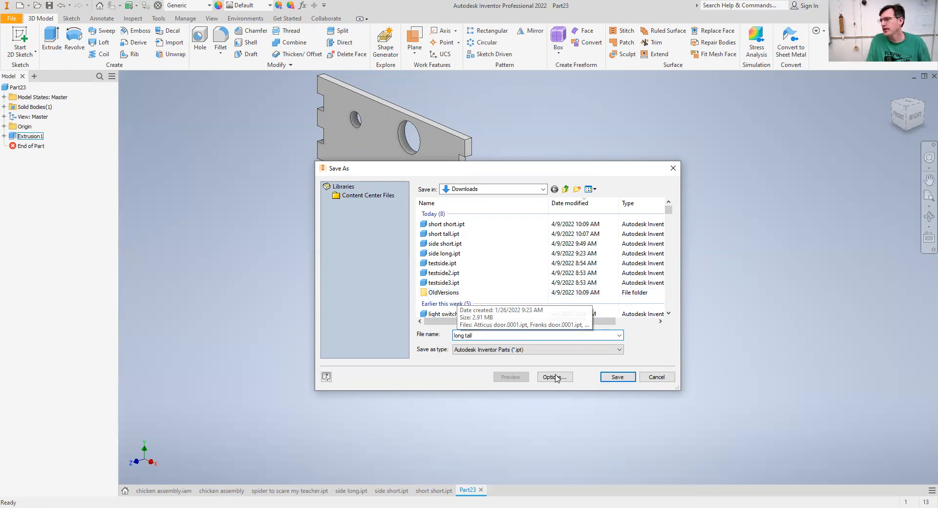
{"action": "left_click", "coordinate": [617, 378]}
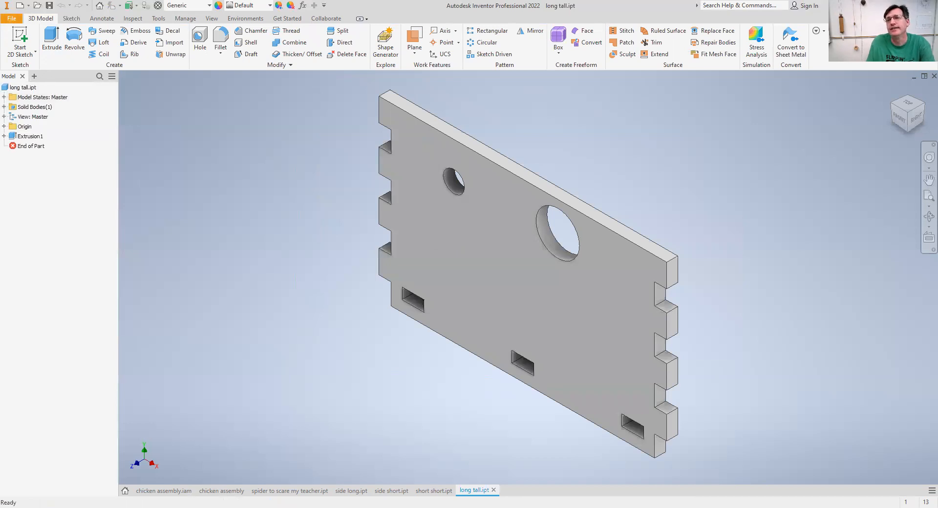
{"action": "left_click", "coordinate": [11, 18]}
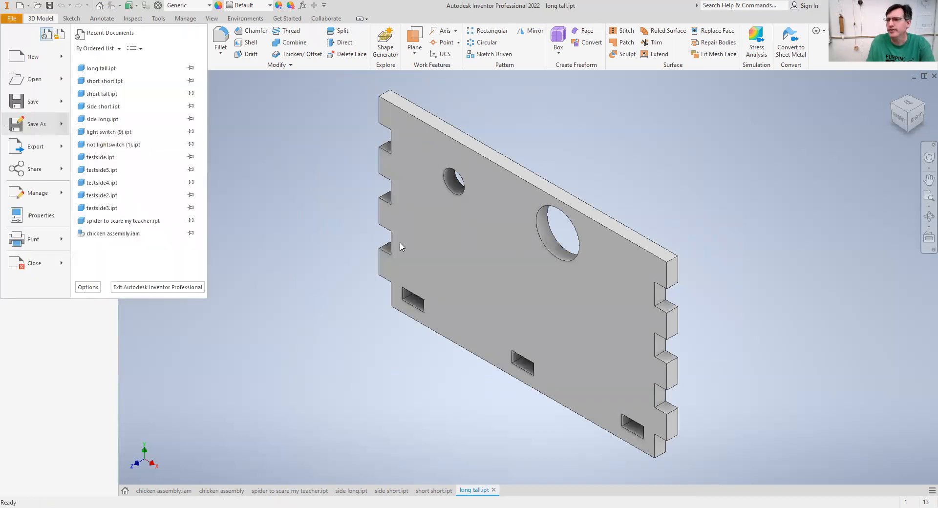
- Save a copy of the part as 'long short' and reopen Sketch1 for editing
{"action": "left_click", "coordinate": [36, 124]}
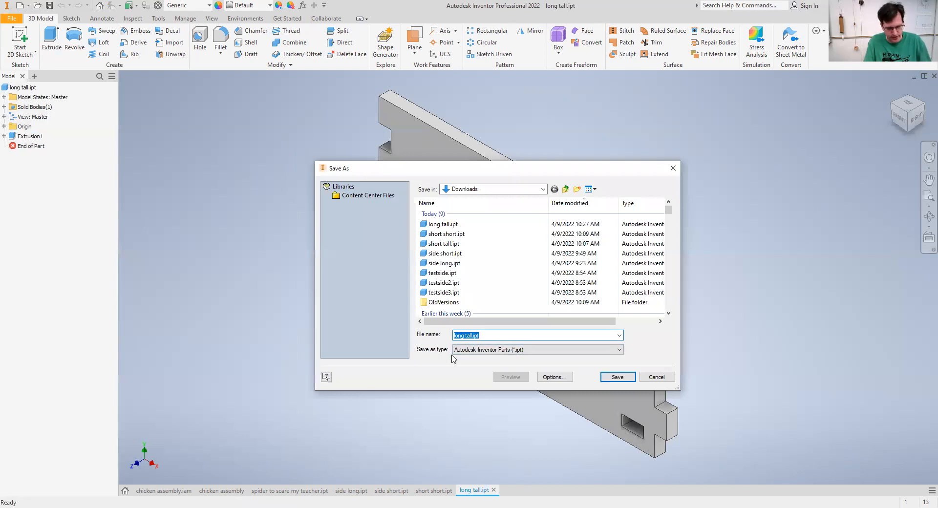
{"action": "type", "text": "long short"}
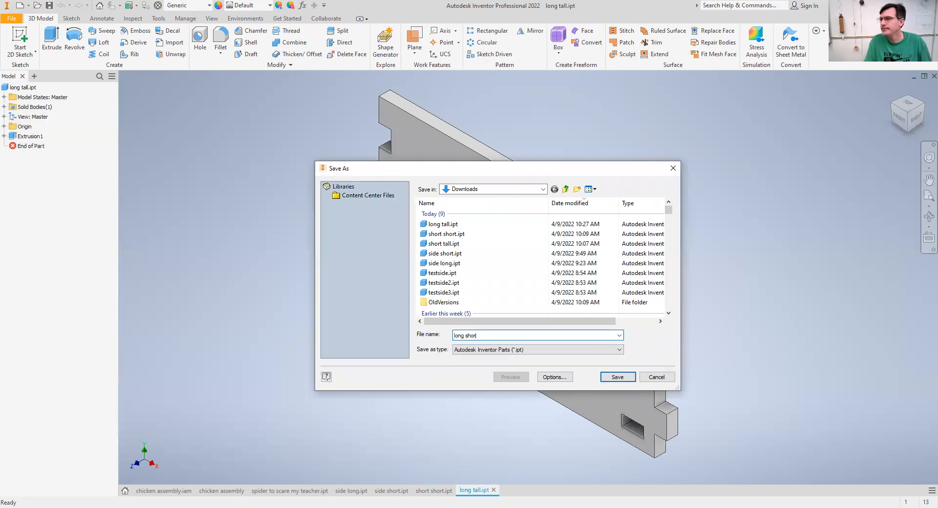
{"action": "left_click", "coordinate": [616, 376]}
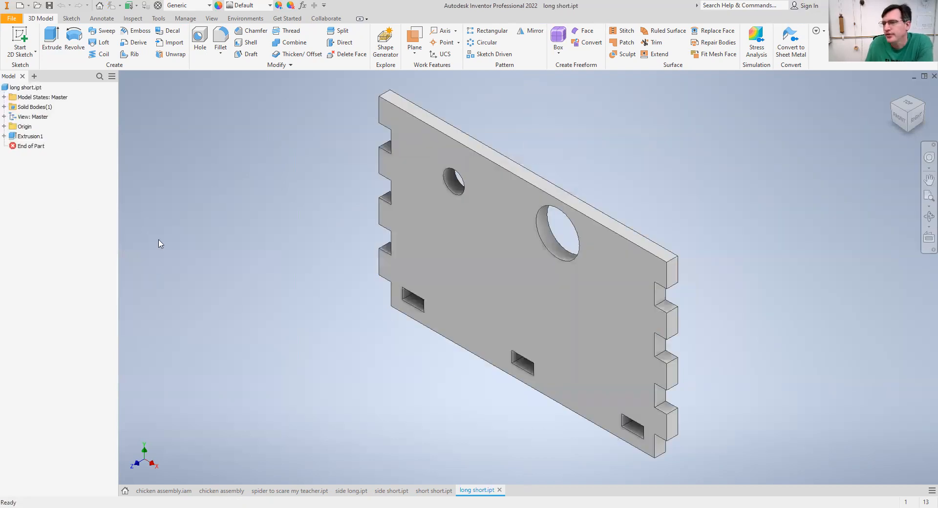
{"action": "left_click", "coordinate": [31, 146]}
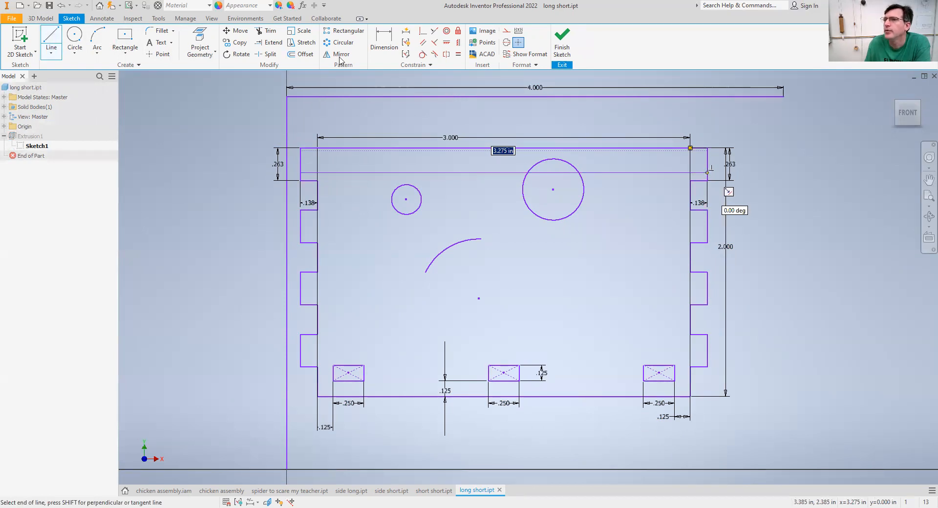
- Draw a horizontal line across Sketch1, dimensioned 0.125 in below the top edge
{"action": "left_click", "coordinate": [383, 42]}
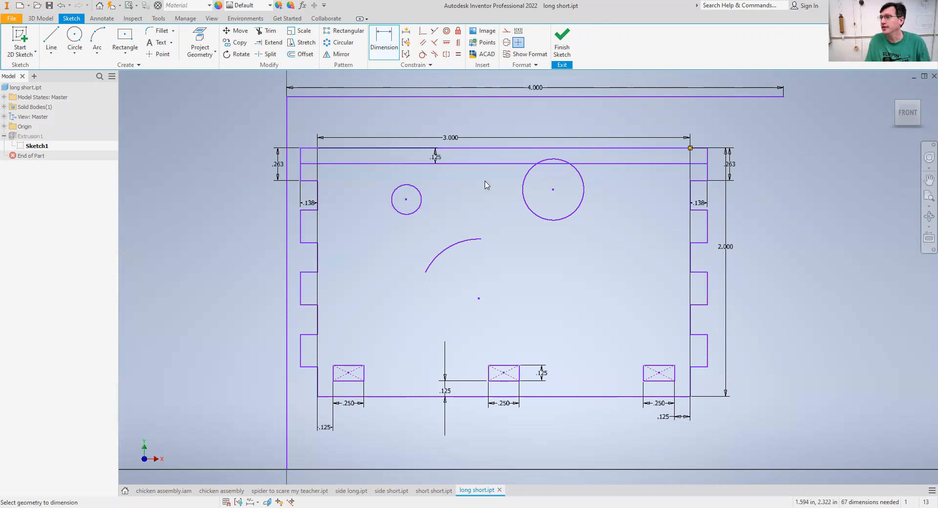
{"action": "mouse_move", "coordinate": [307, 103]}
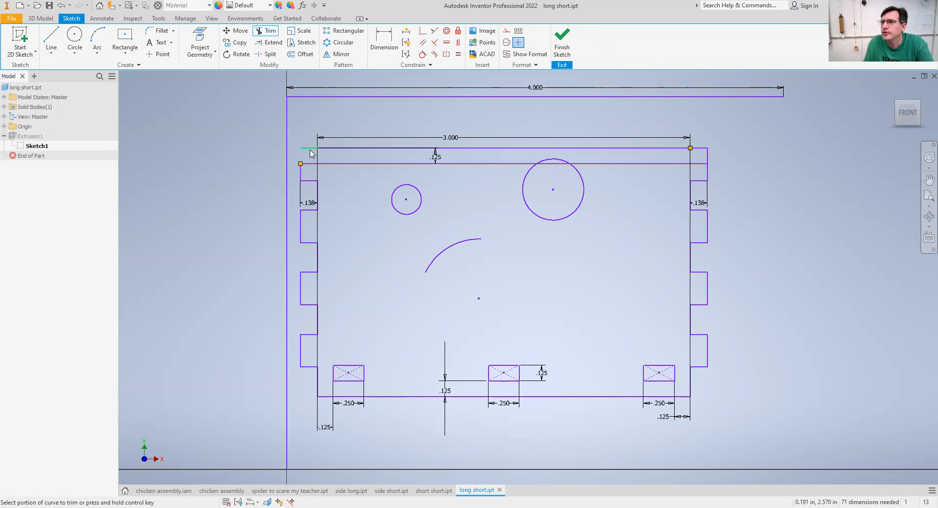
- Trim the old top edge pieces, dismissing the dimensioned-curve warning
{"action": "left_click", "coordinate": [307, 148]}
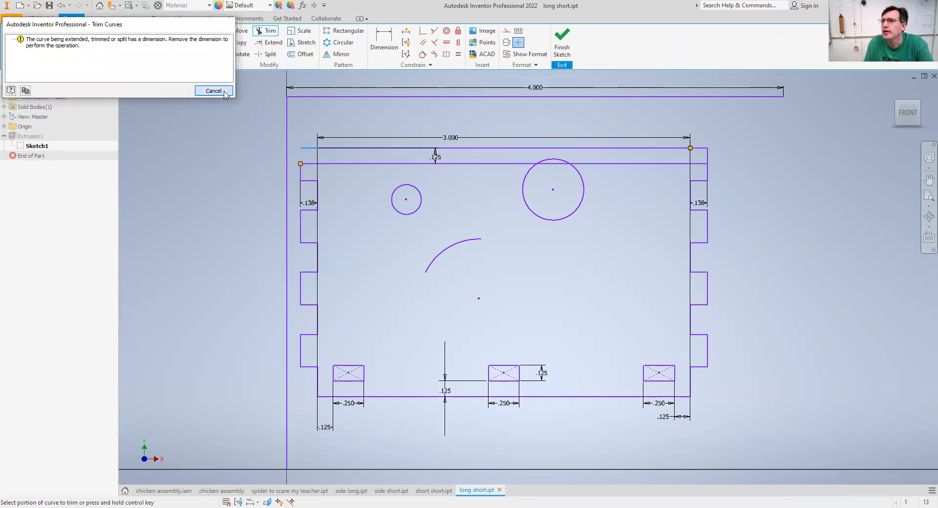
{"action": "left_click", "coordinate": [213, 90]}
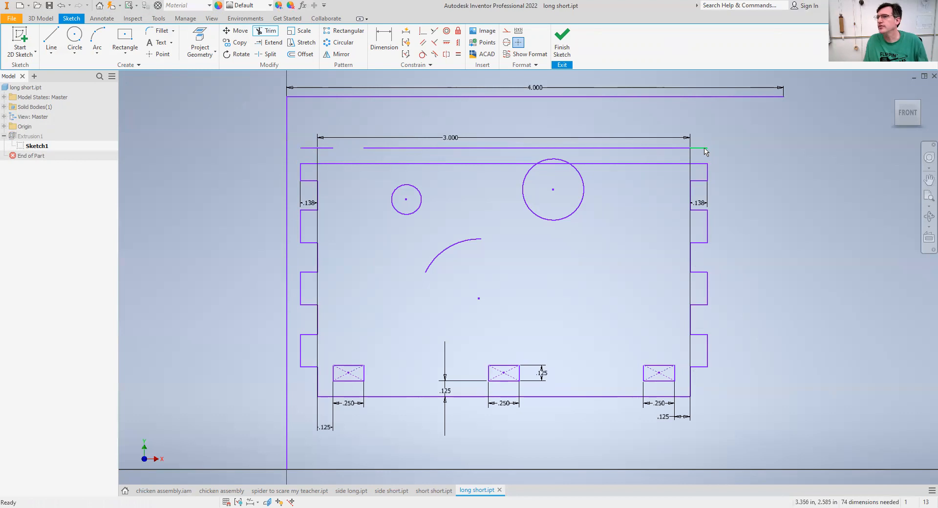
{"action": "left_click", "coordinate": [705, 149]}
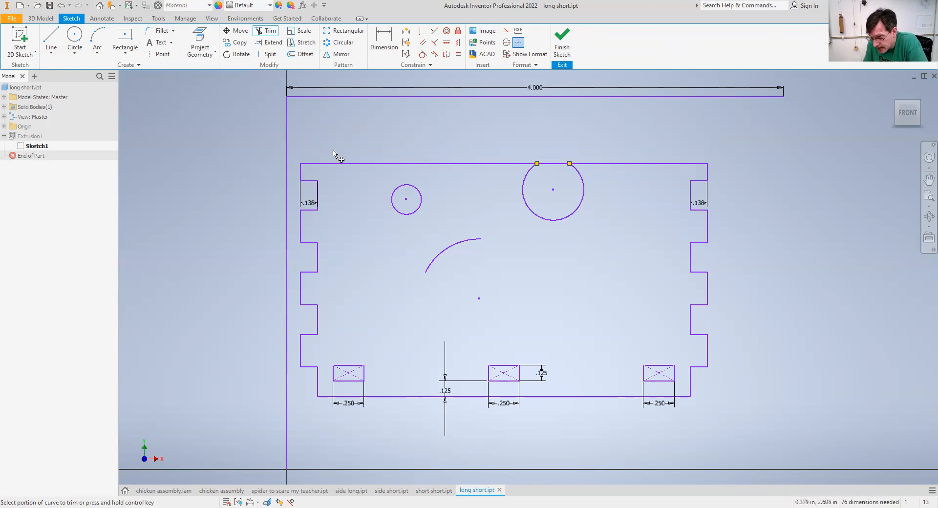
{"action": "mouse_move", "coordinate": [277, 143]}
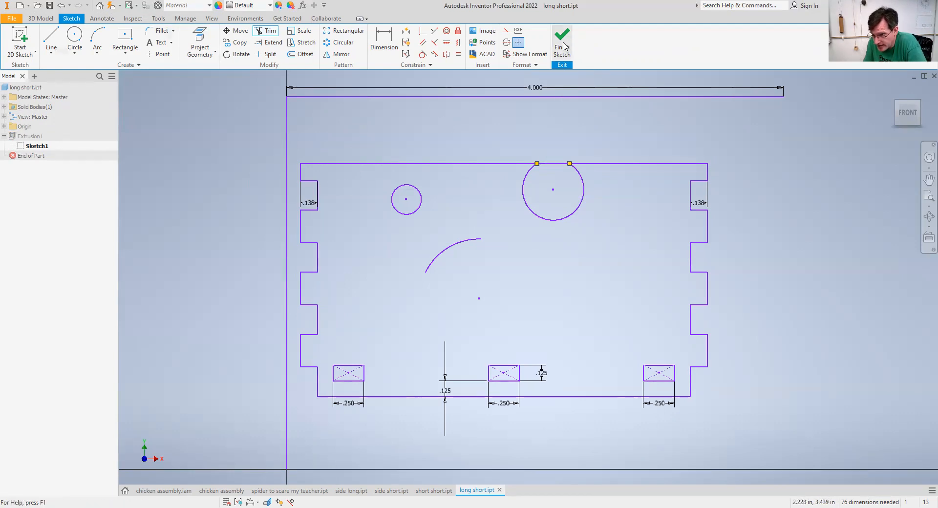
{"action": "mouse_move", "coordinate": [561, 42]}
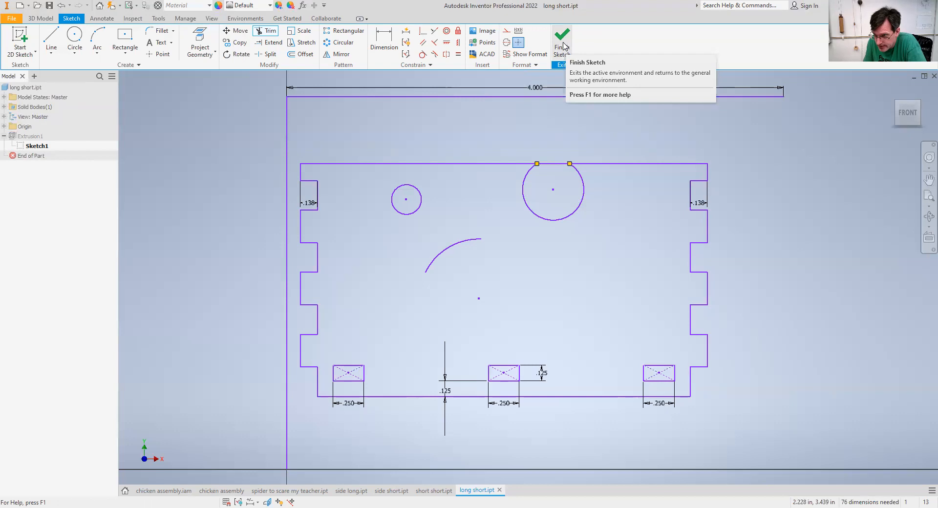
- Finish the sketch and re-extrude Extrusion1 using the shortened profile
{"action": "left_click", "coordinate": [562, 36]}
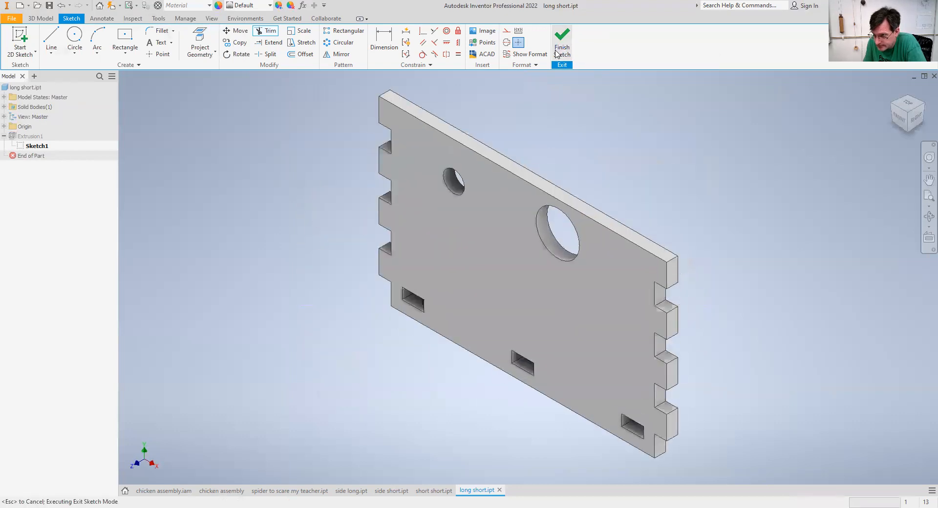
{"action": "left_click", "coordinate": [562, 42]}
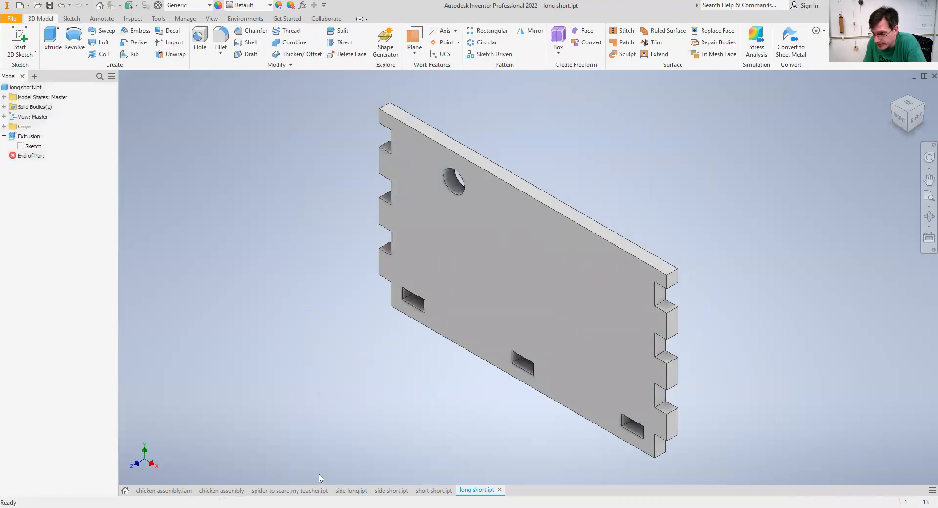
{"action": "left_click", "coordinate": [35, 146]}
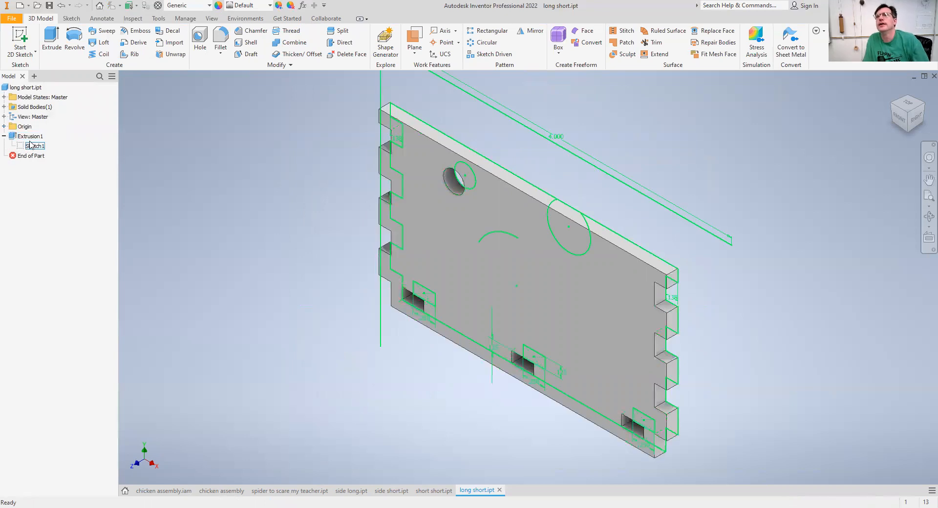
{"action": "left_click", "coordinate": [29, 136]}
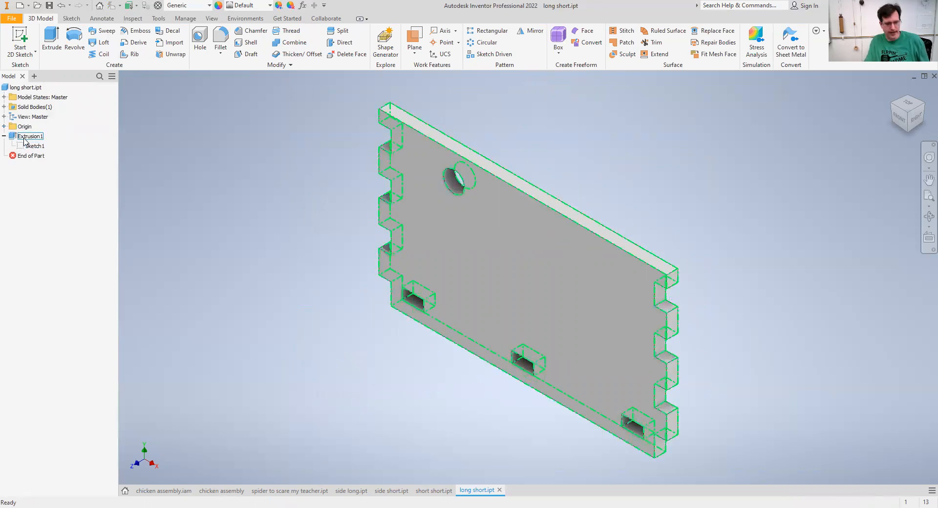
{"action": "double_click", "coordinate": [29, 136]}
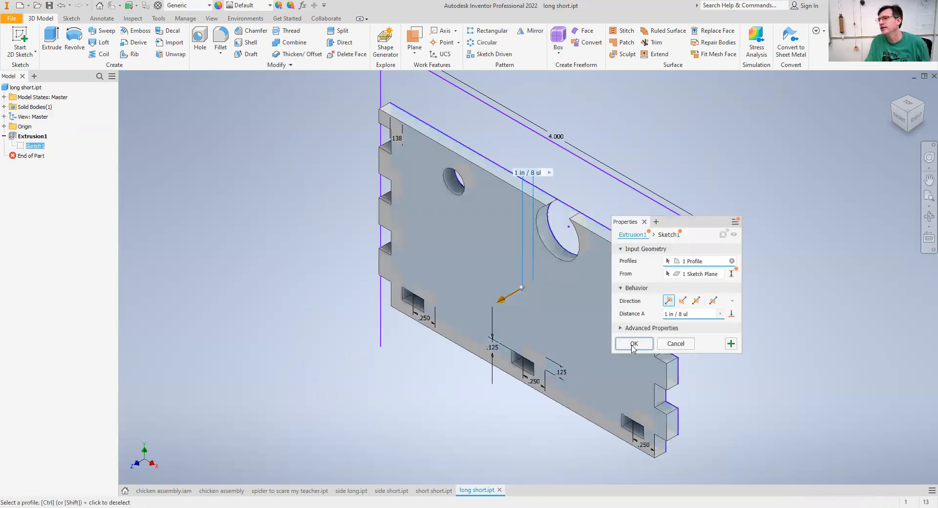
{"action": "left_click", "coordinate": [633, 344]}
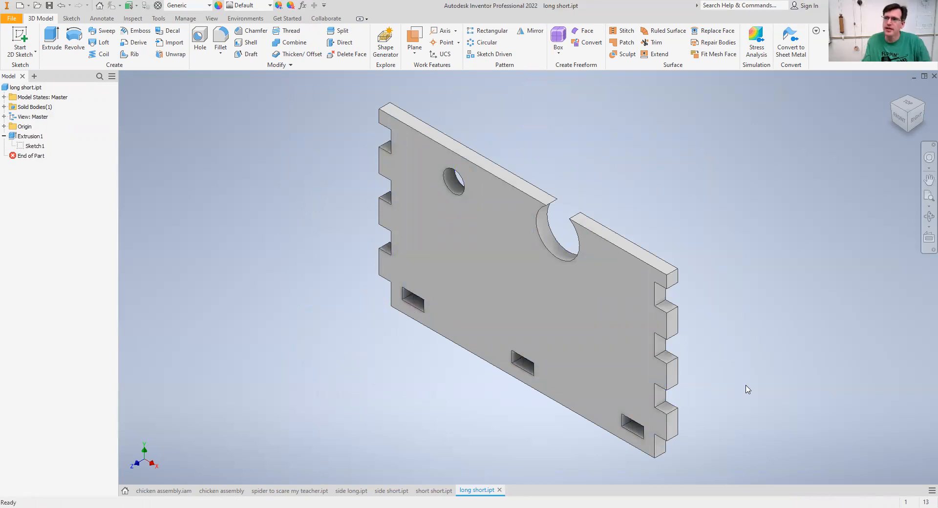
{"action": "left_click", "coordinate": [598, 287]}
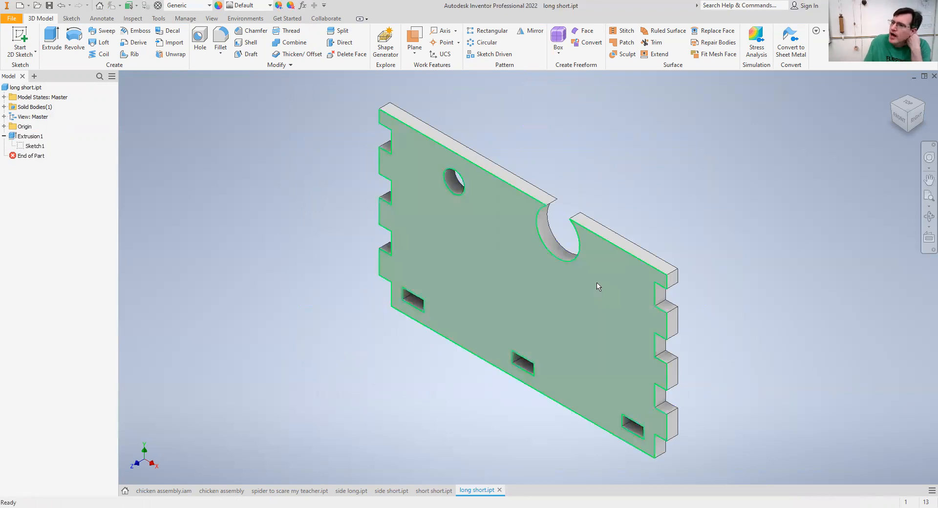
{"action": "left_click", "coordinate": [503, 392]}
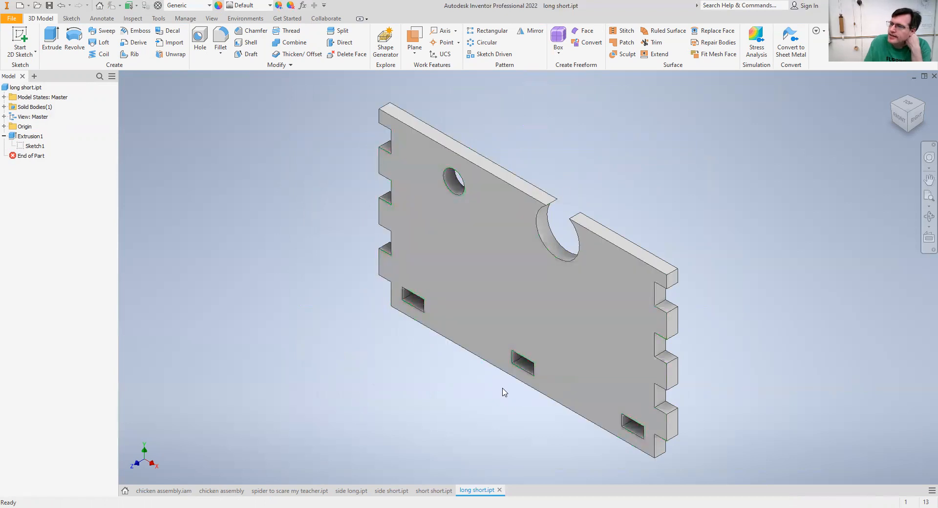
{"action": "mouse_move", "coordinate": [77, 92]}
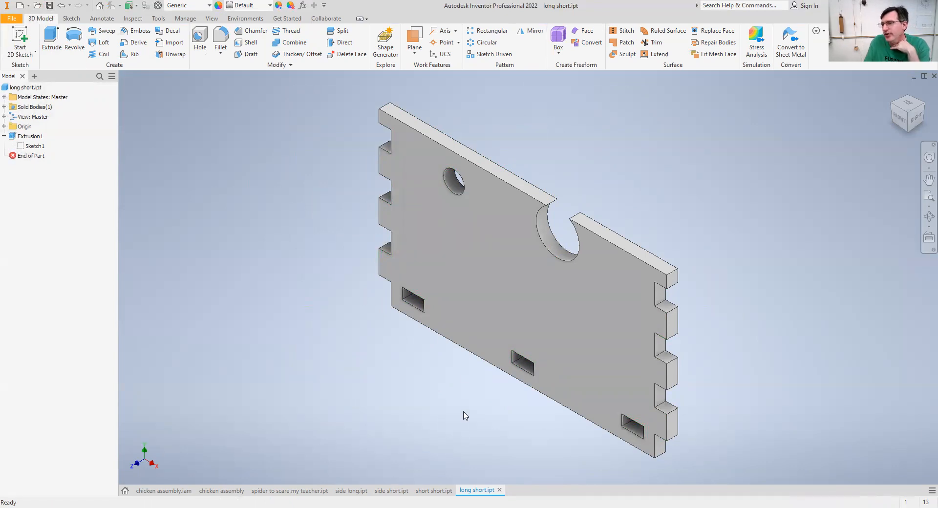
{"action": "mouse_move", "coordinate": [120, 389]}
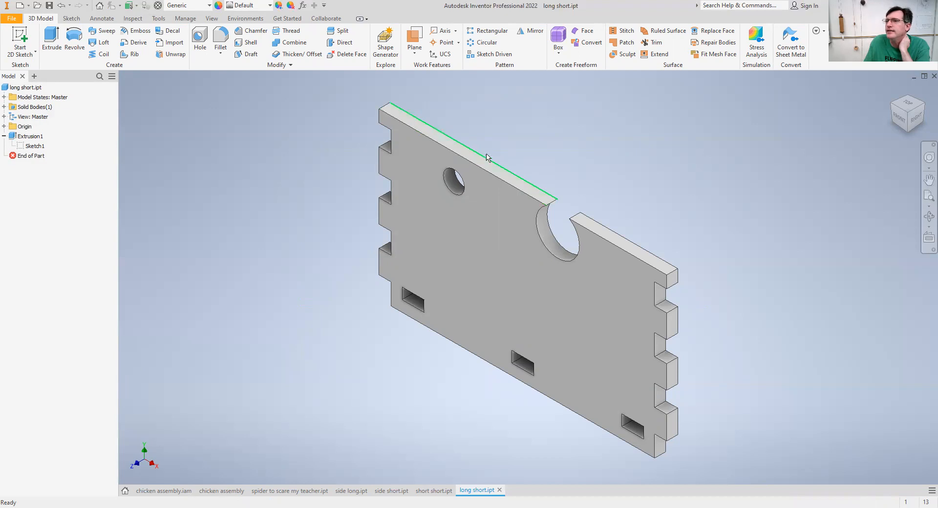
{"action": "left_click", "coordinate": [587, 328]}
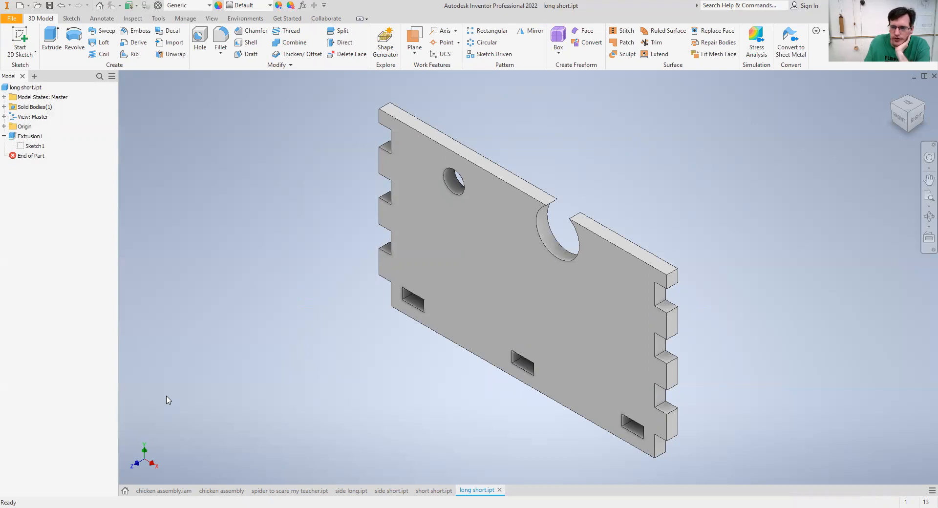
{"action": "mouse_move", "coordinate": [192, 259]}
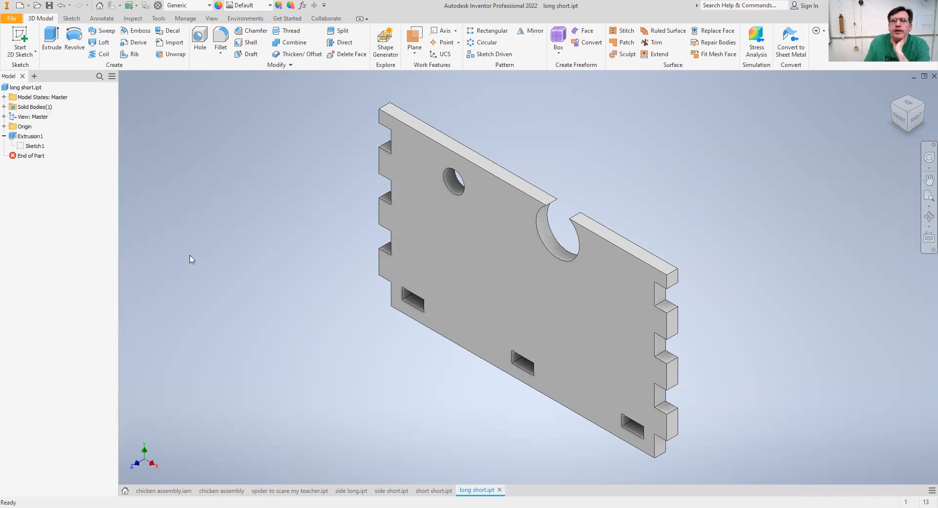